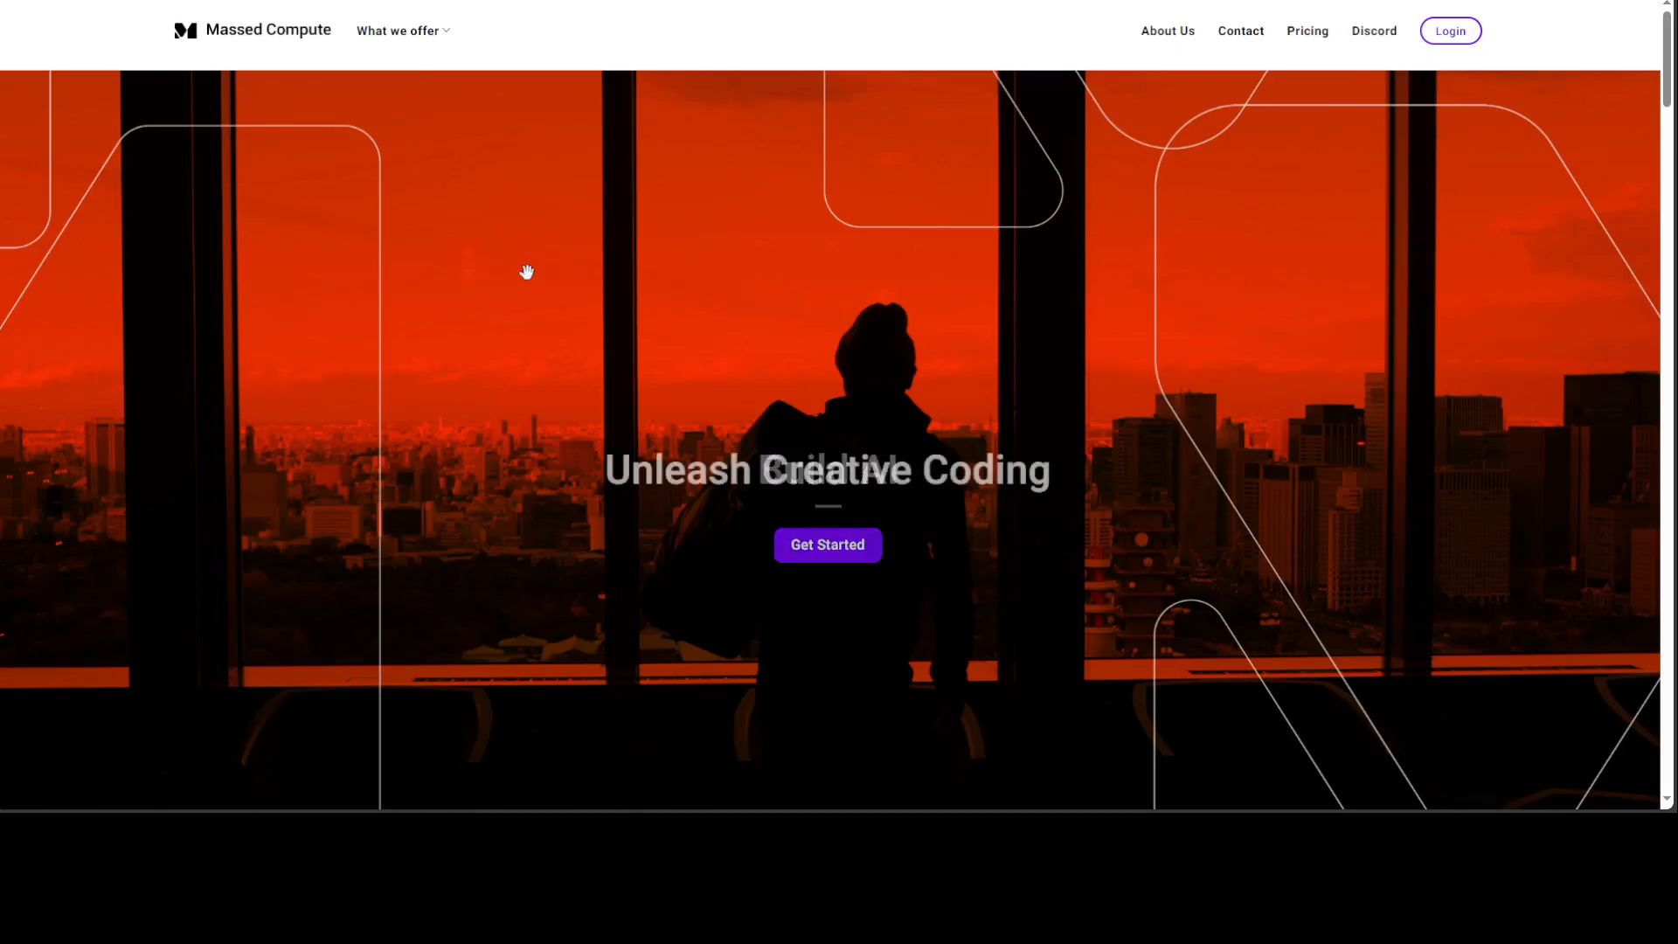
mouse_move(945, 751)
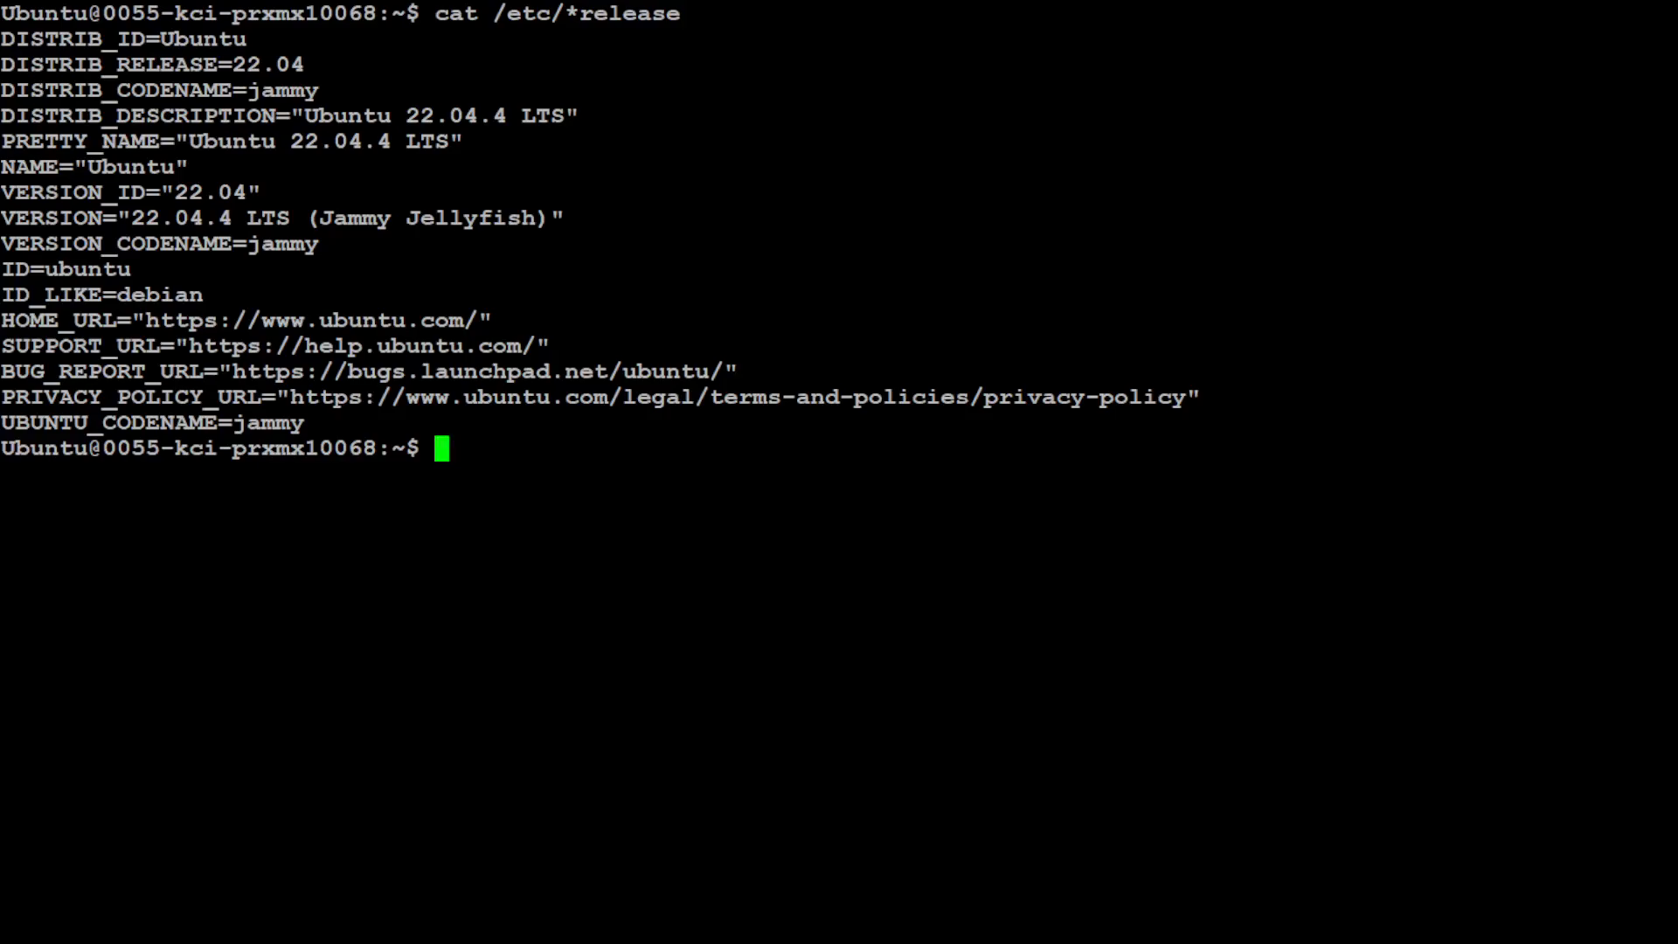
Check the GPU with nvidia-smi (RTX A6000, CUDA 12.5), then clear the screen
text(nvidia-smi)
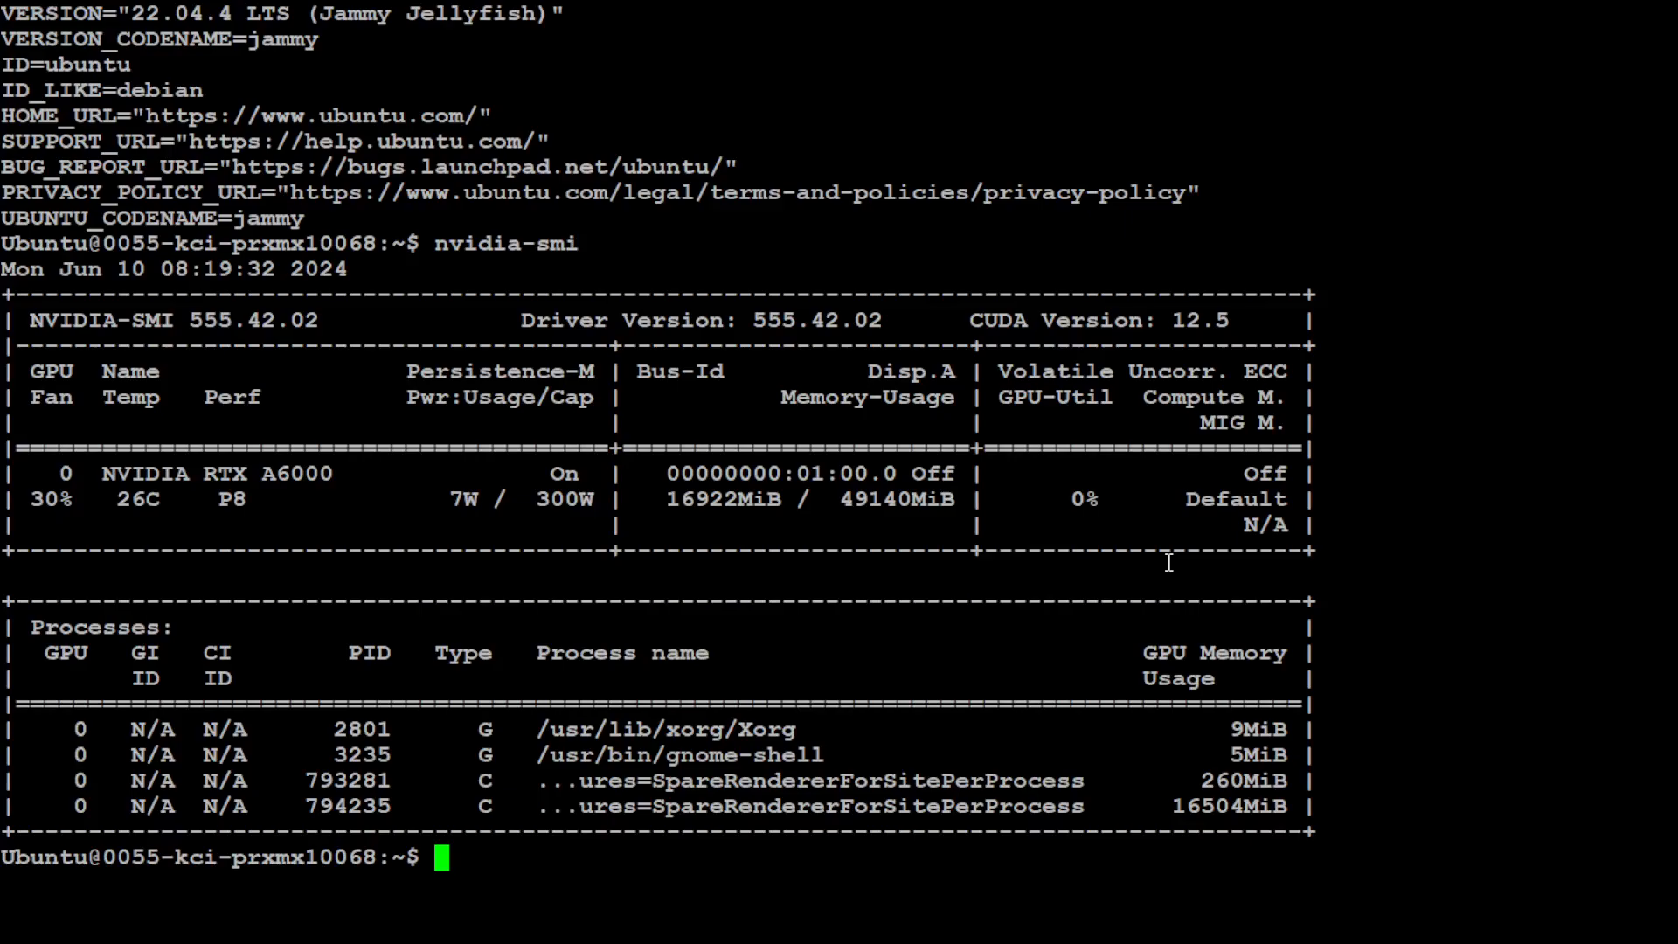
text(con)
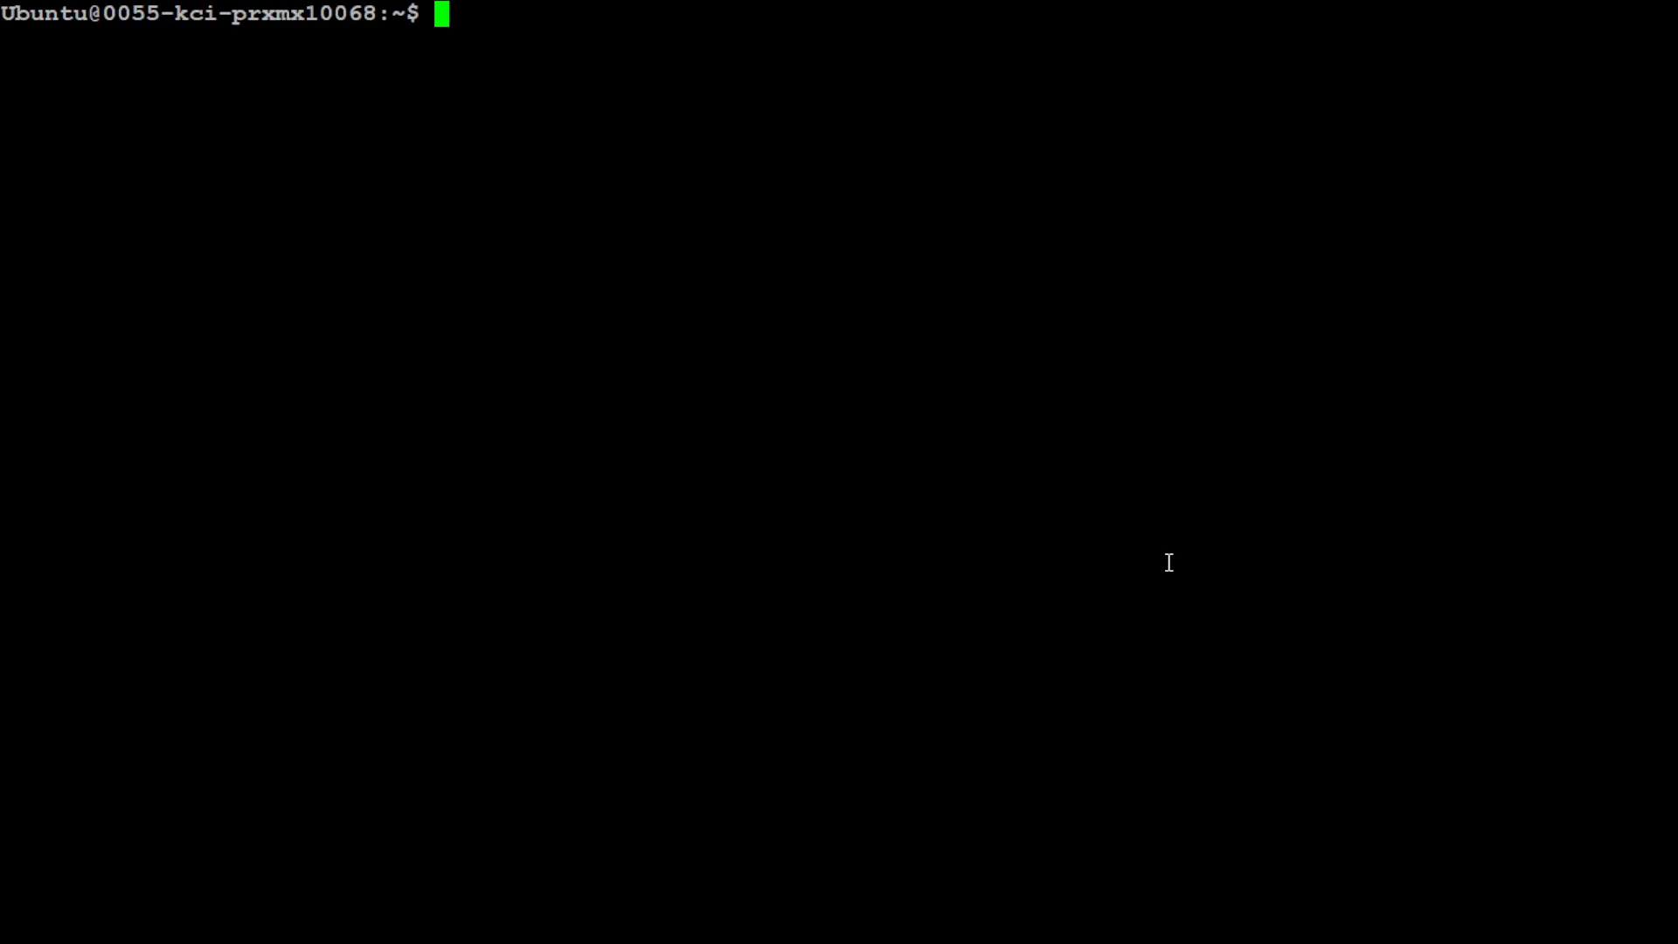
Create and activate conda env 'qwen' with Python 3.11 and pip install torch
text(conda create -n qwen python=3.11 -y)
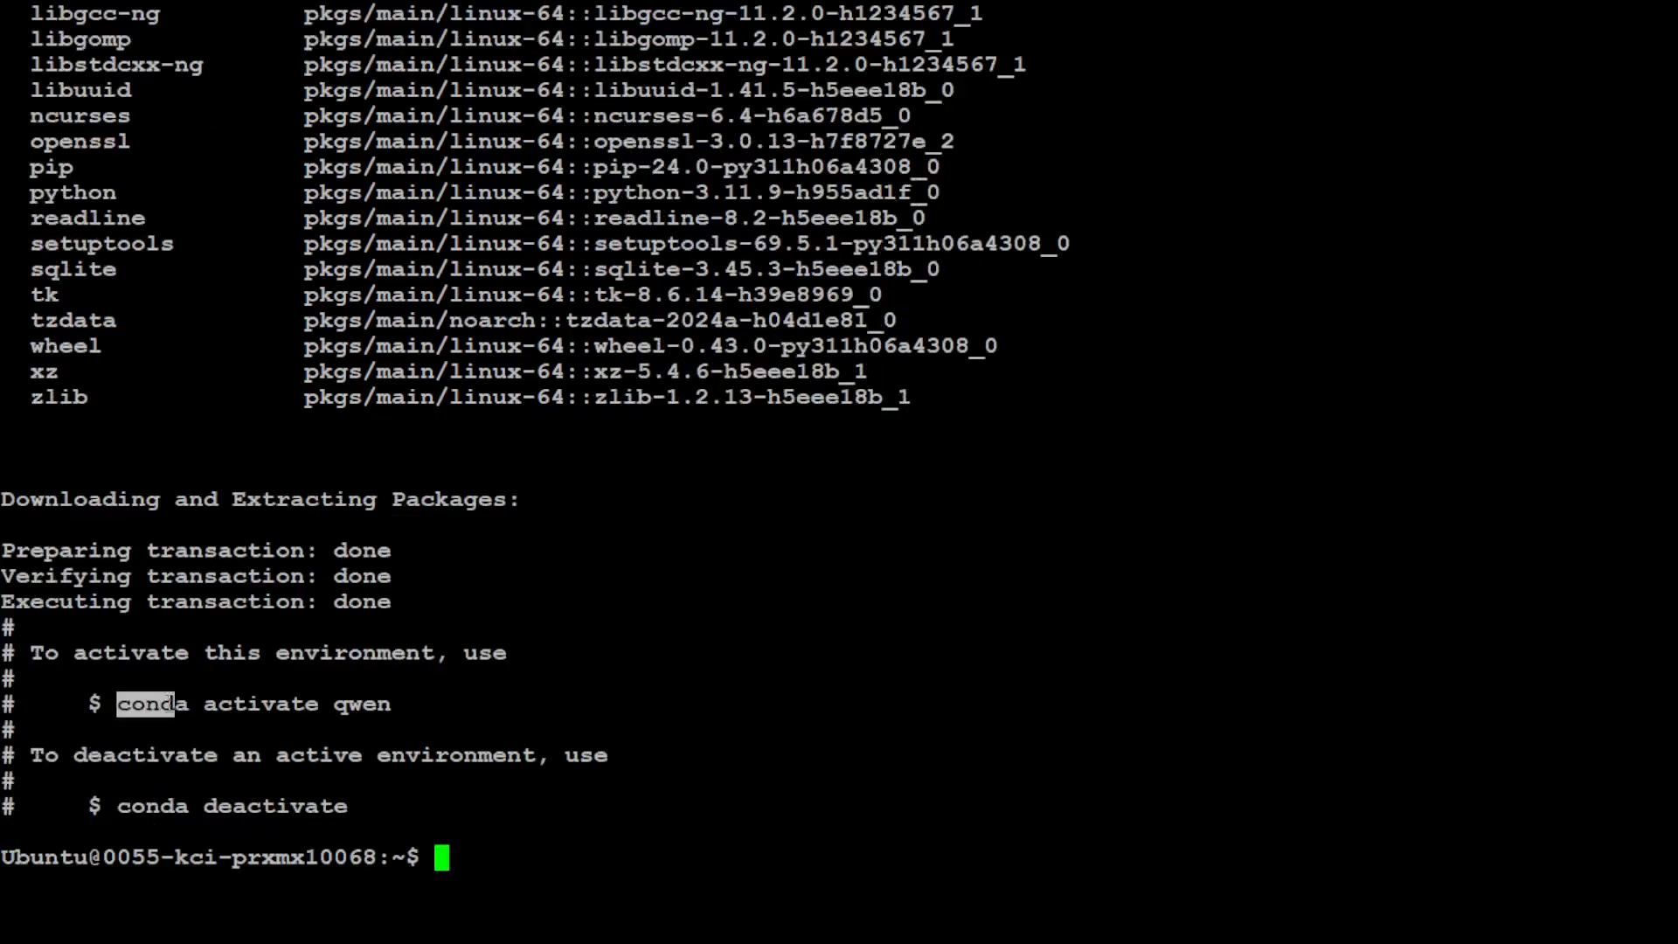
text(conda activate qwen)
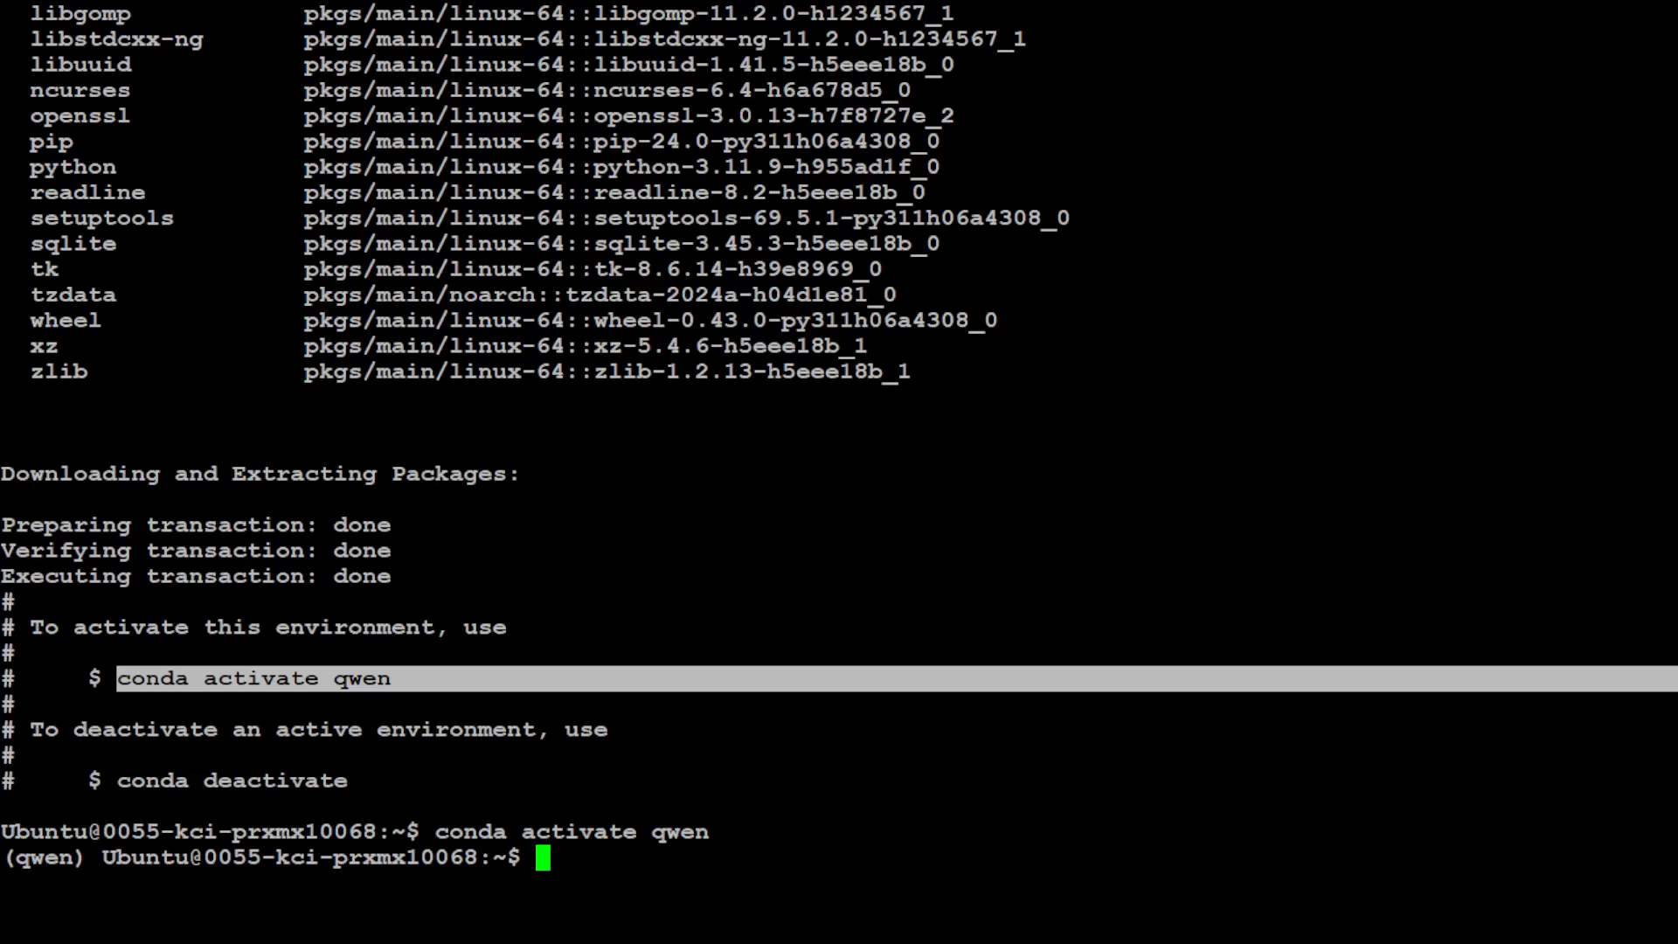
text(pip install torch)
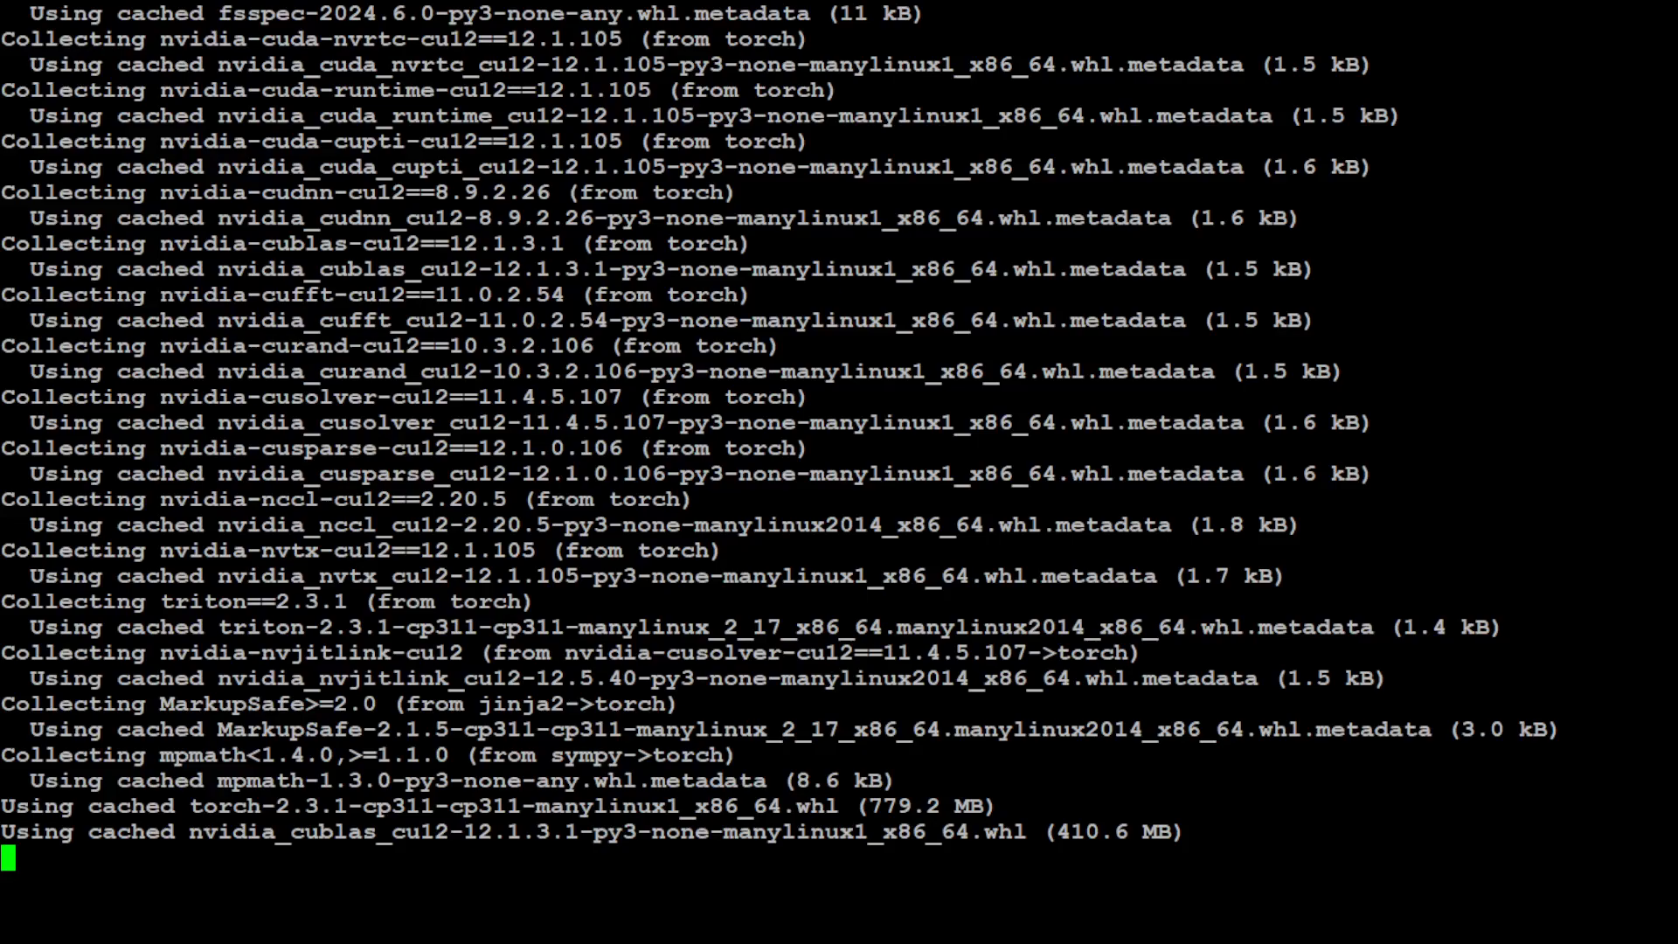
scroll(down, 3)
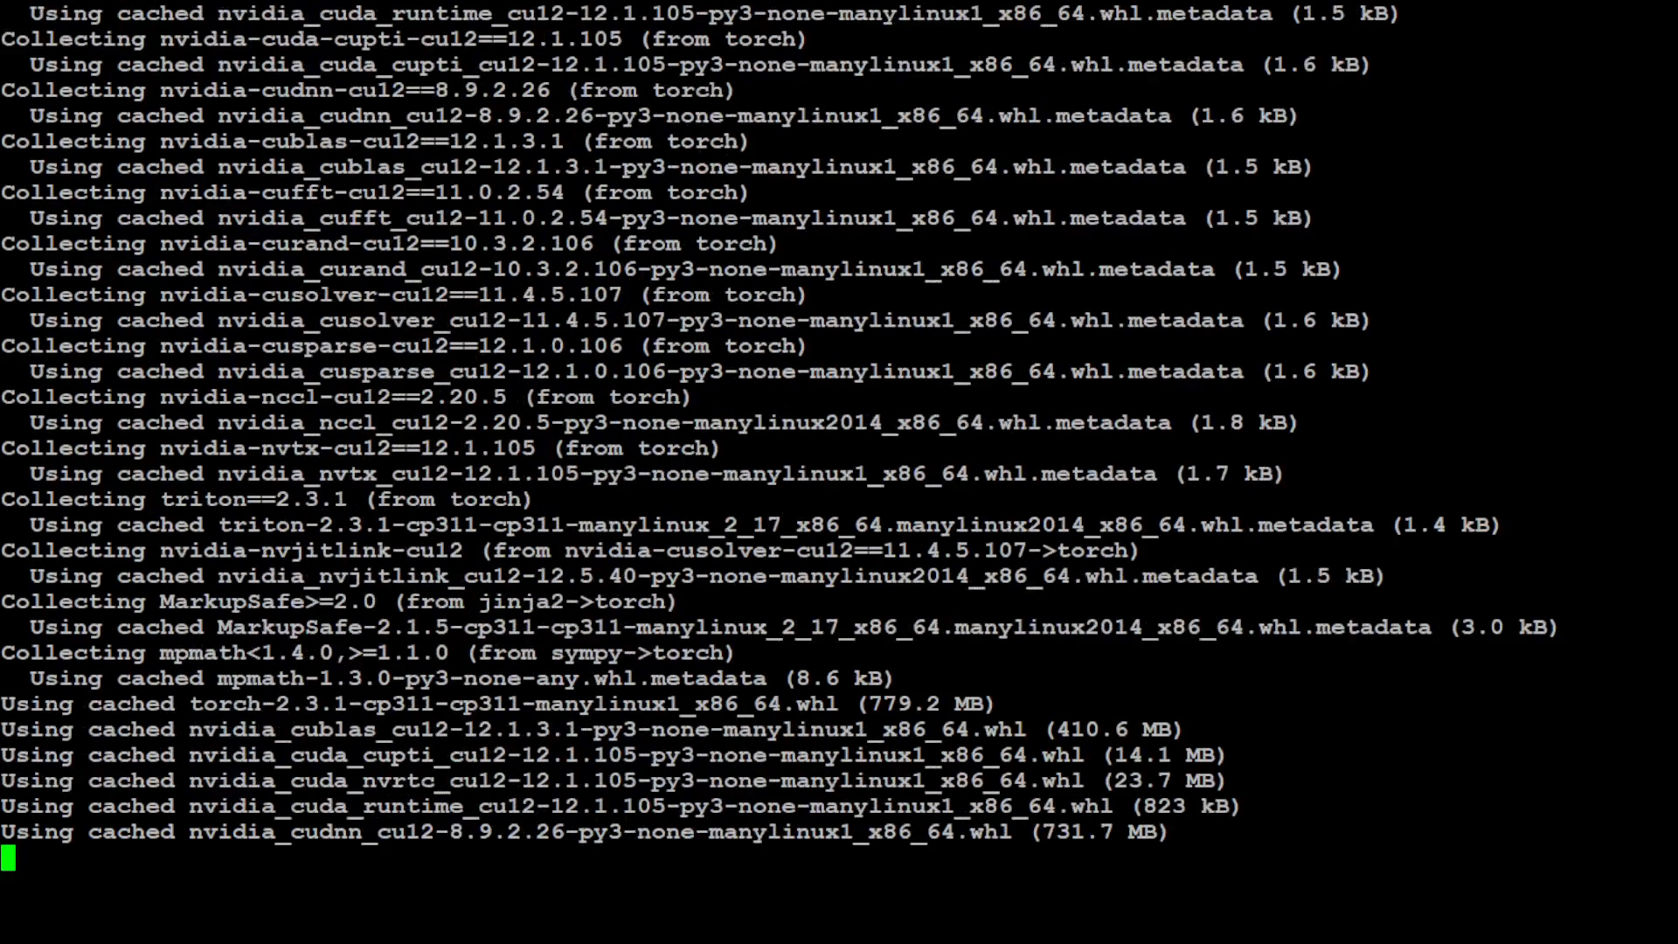
scroll(down, 3)
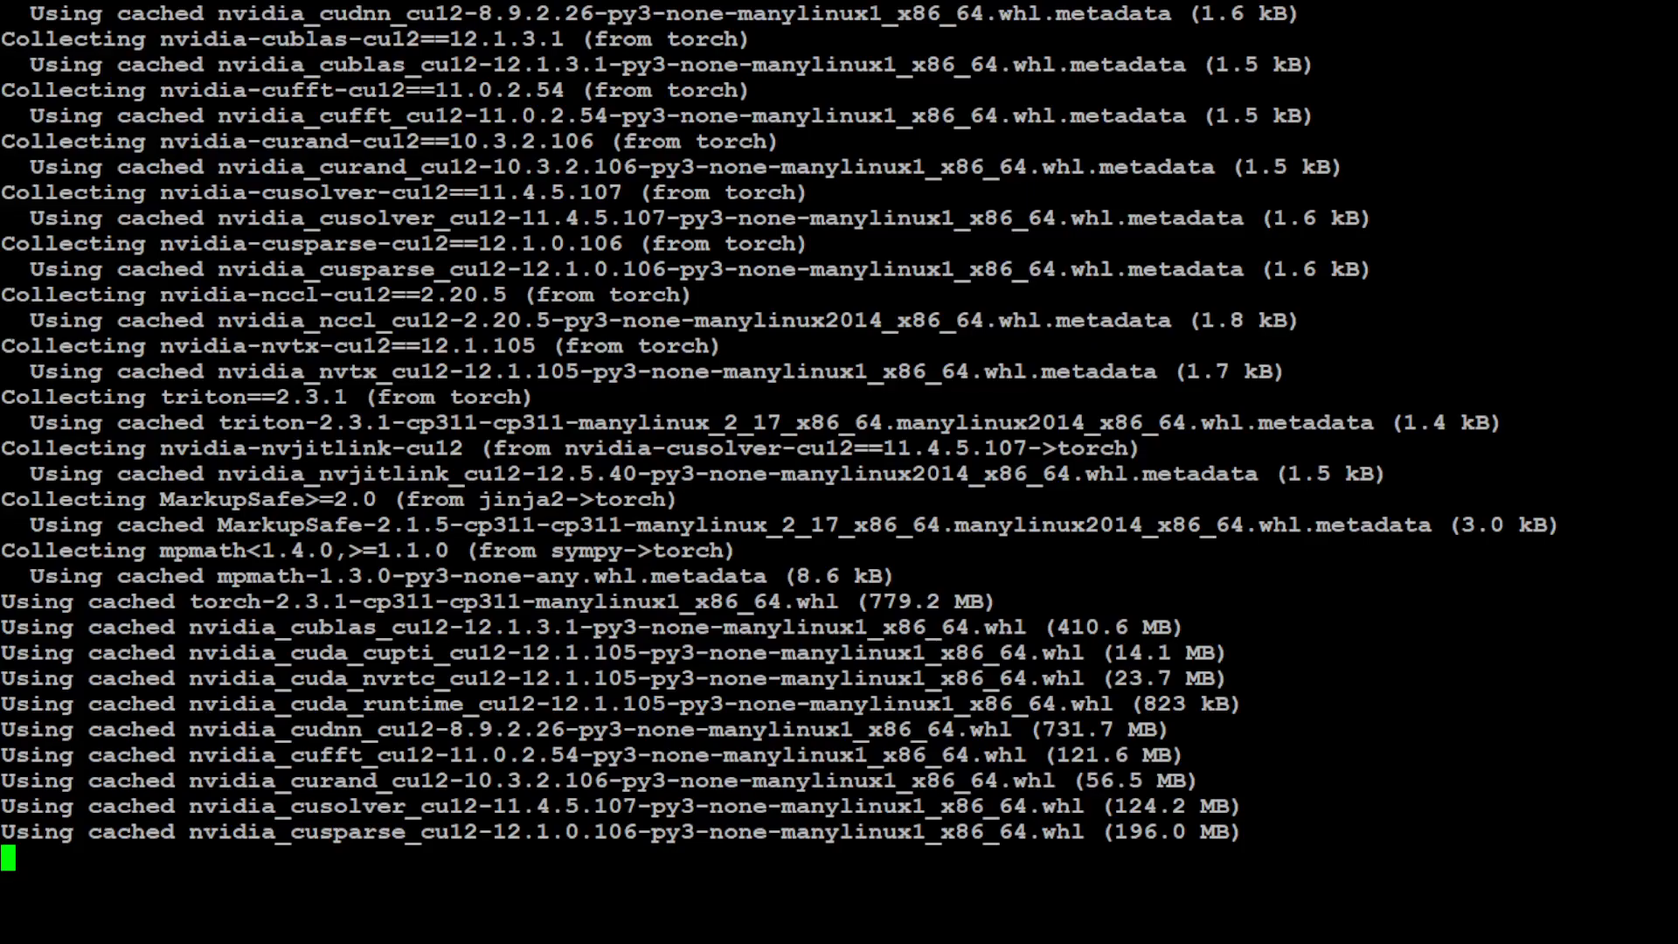
scroll(down, 3)
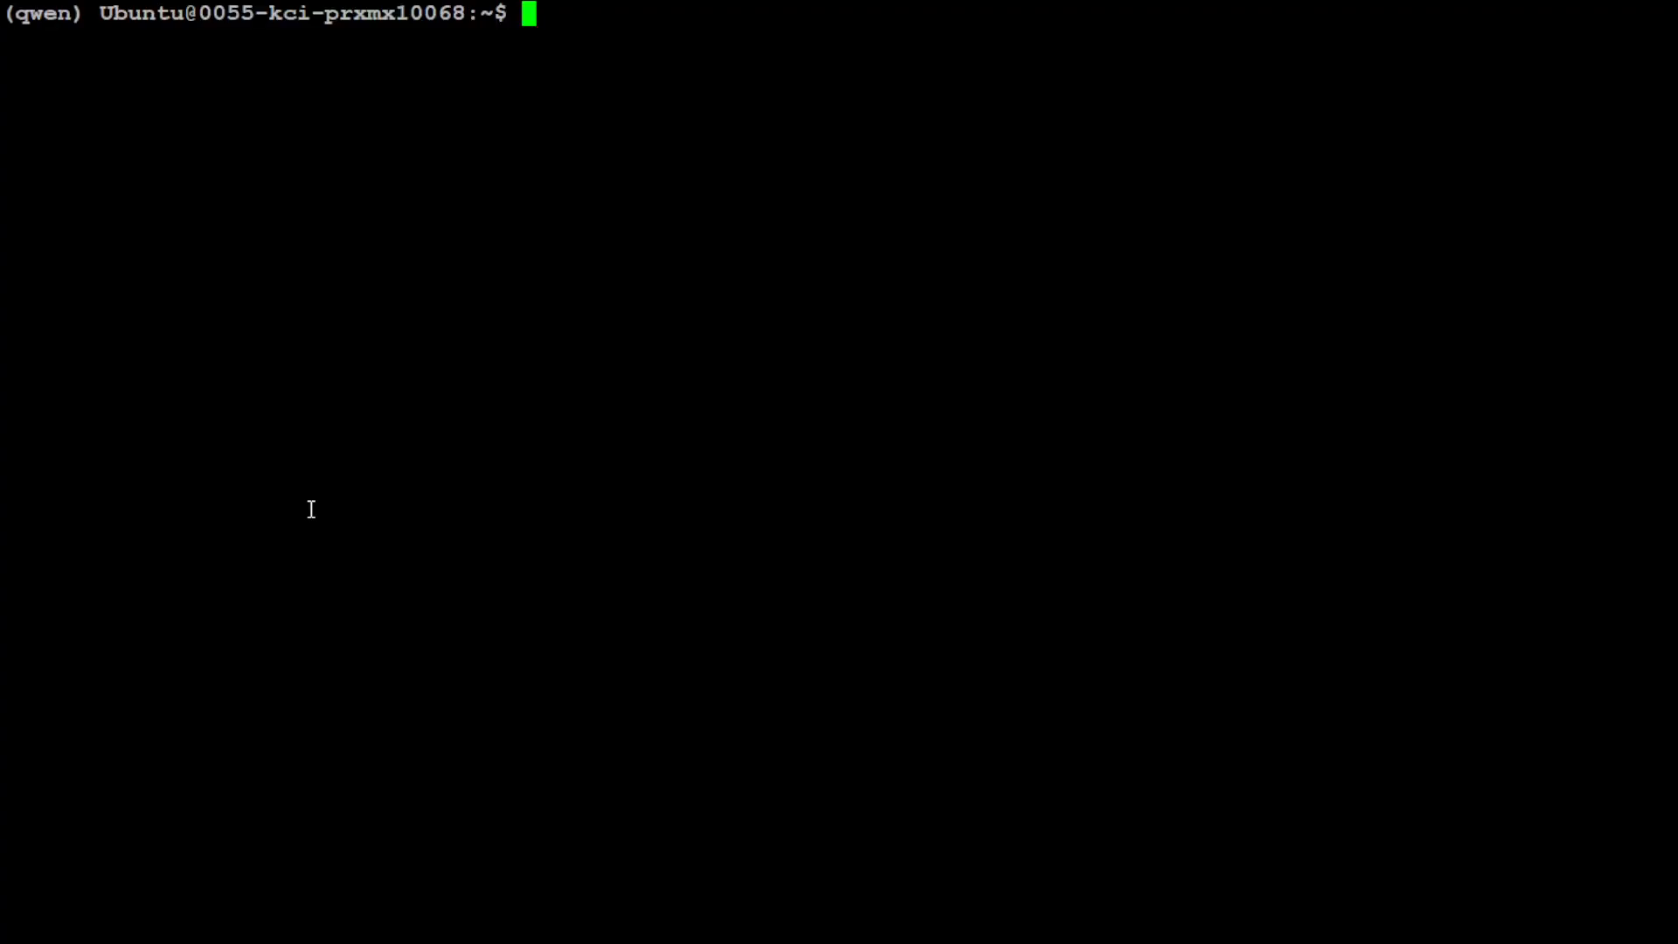
Start python3, import transformers, and load augmxnt/Qwen2-7B-Instruct-deccp model and tokenizer onto CUDA
text(python3)
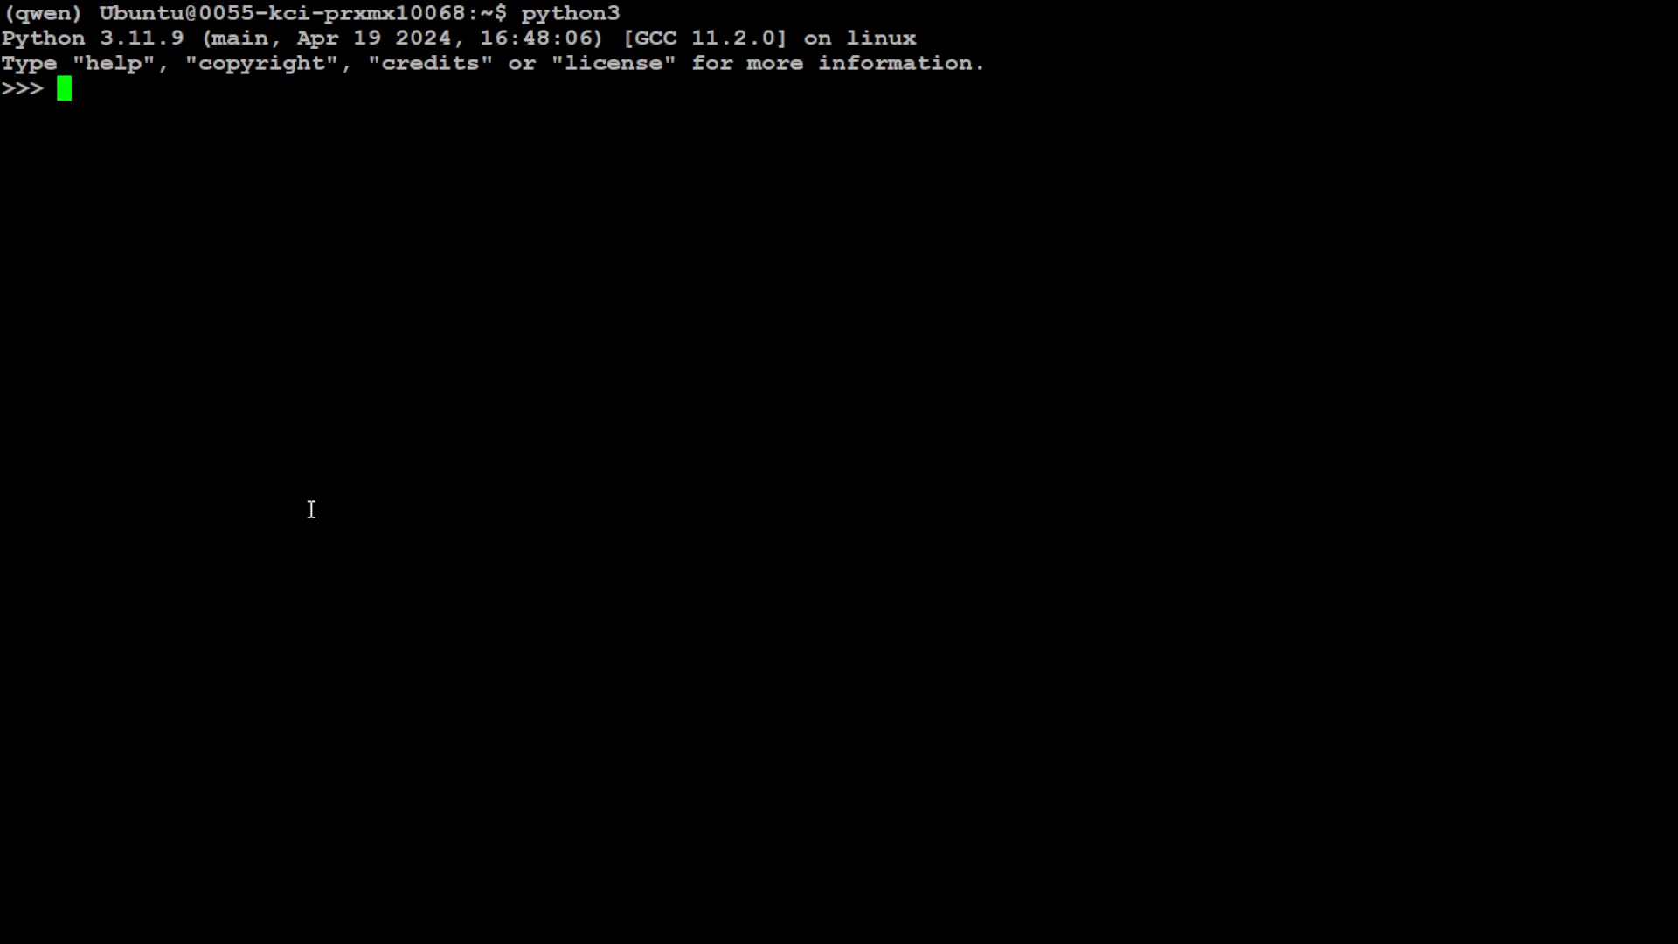
text(from transformers import AutoModelForCausalLM, AutoTokenizer)
text(device = "cuda)
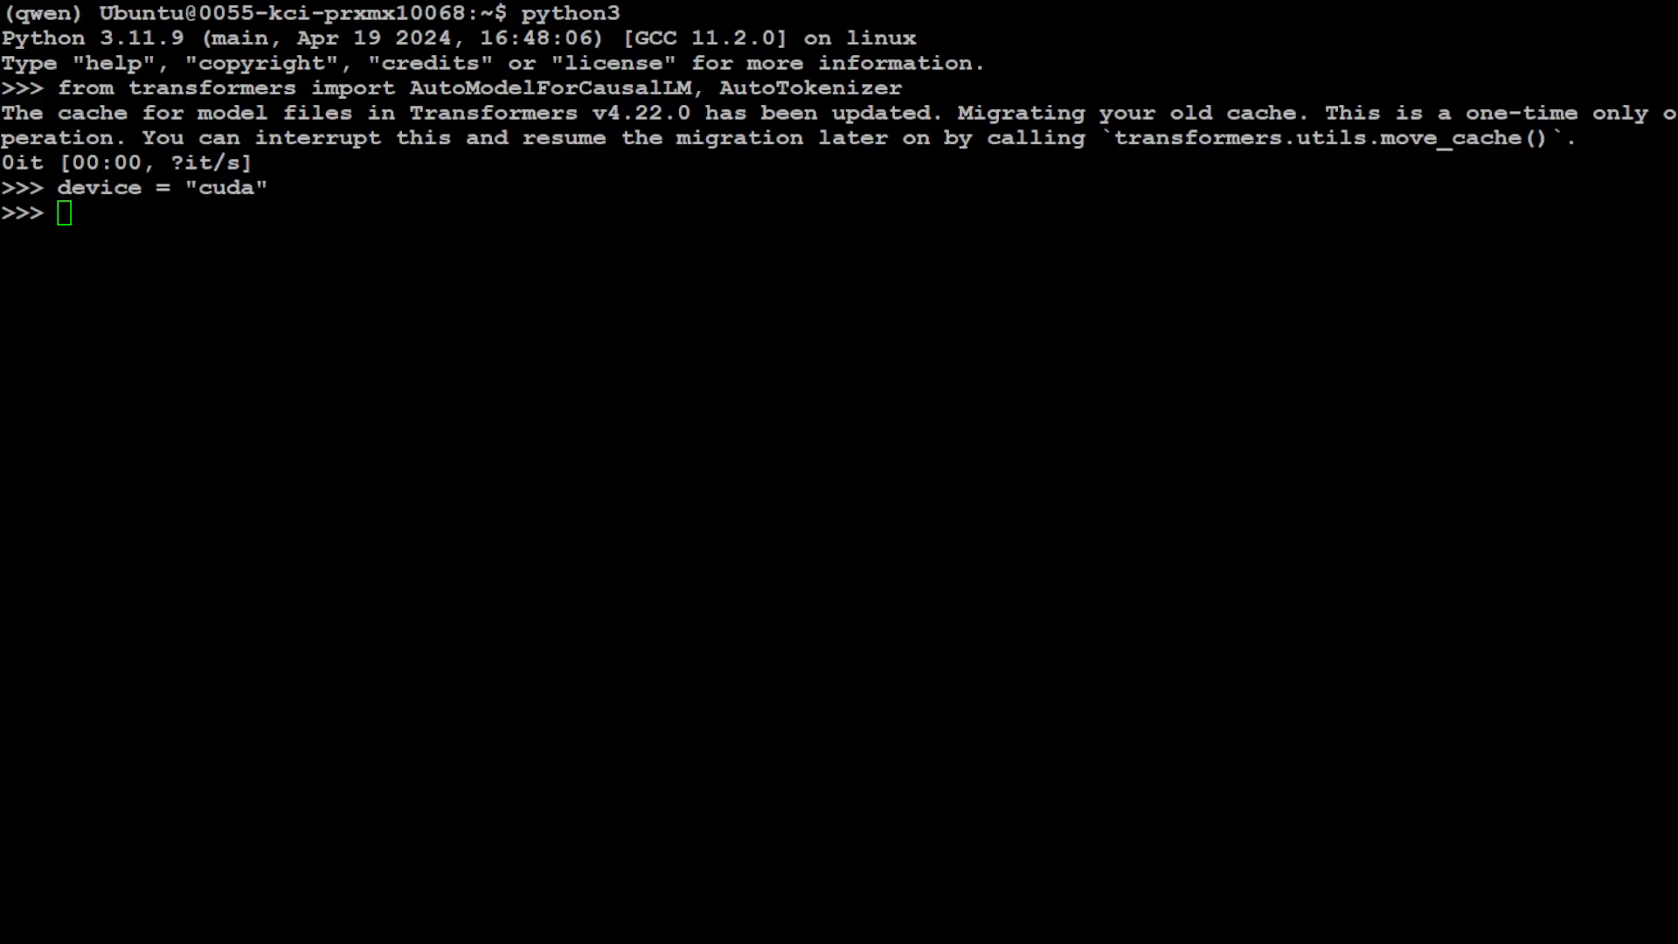
text(model = AutoModelForCausalLM.from_pretrained()
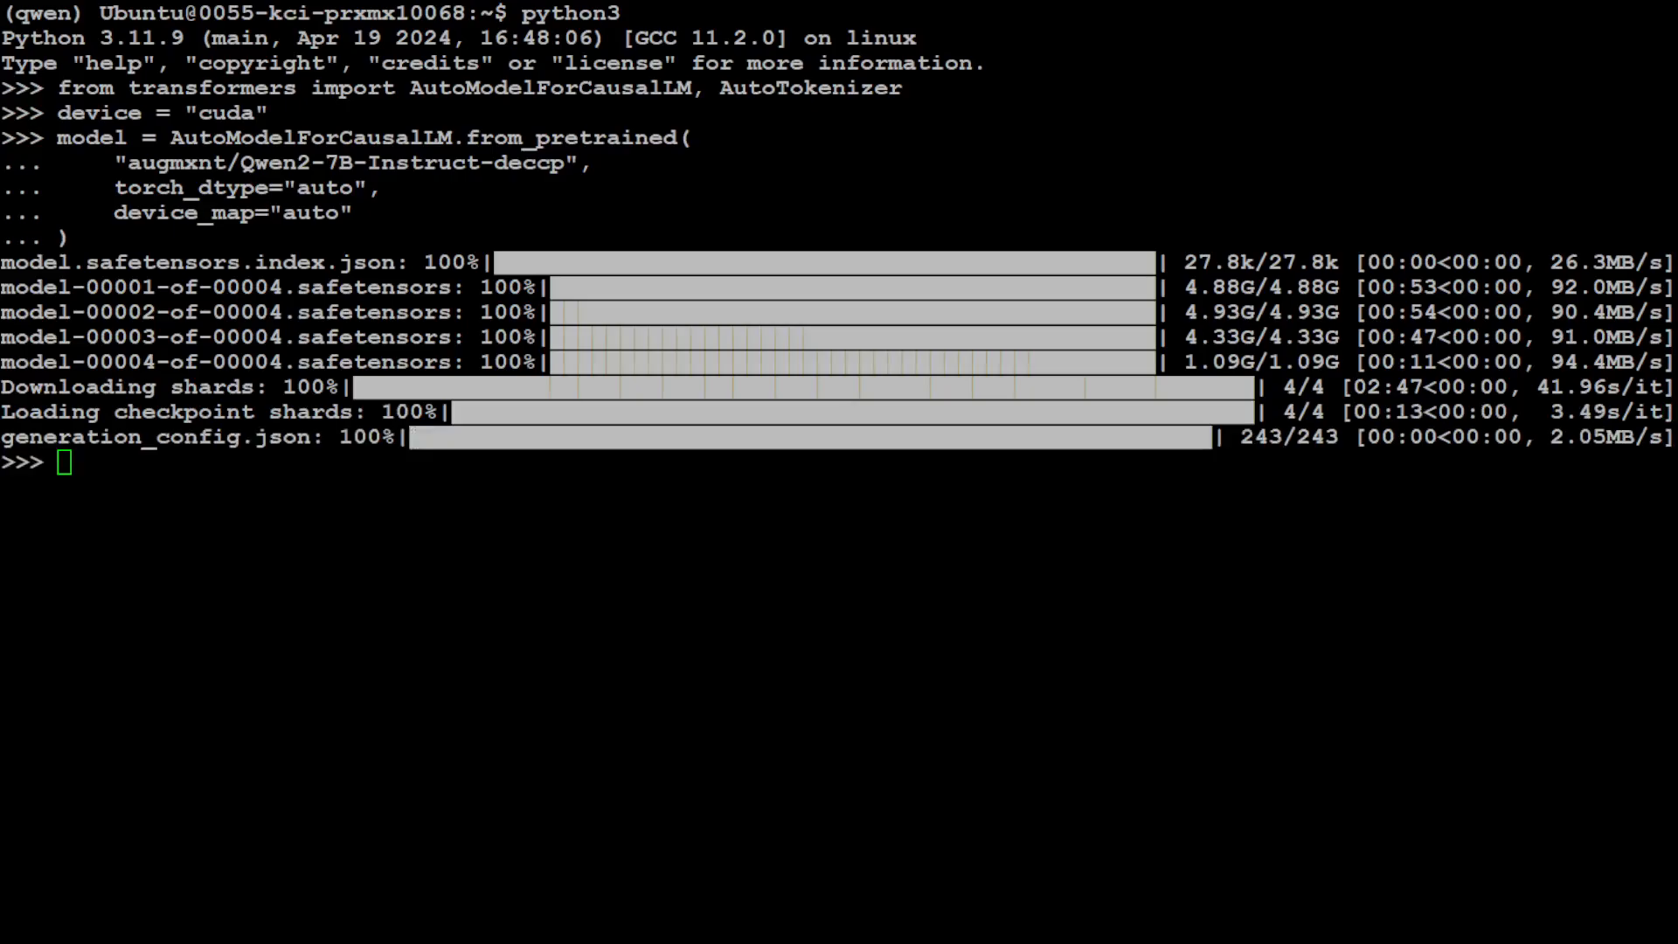
text(tokenizer = AutoTokenizer.from_pretrained("augmxnt/Qwen2-7B-Instruct-deccp"))
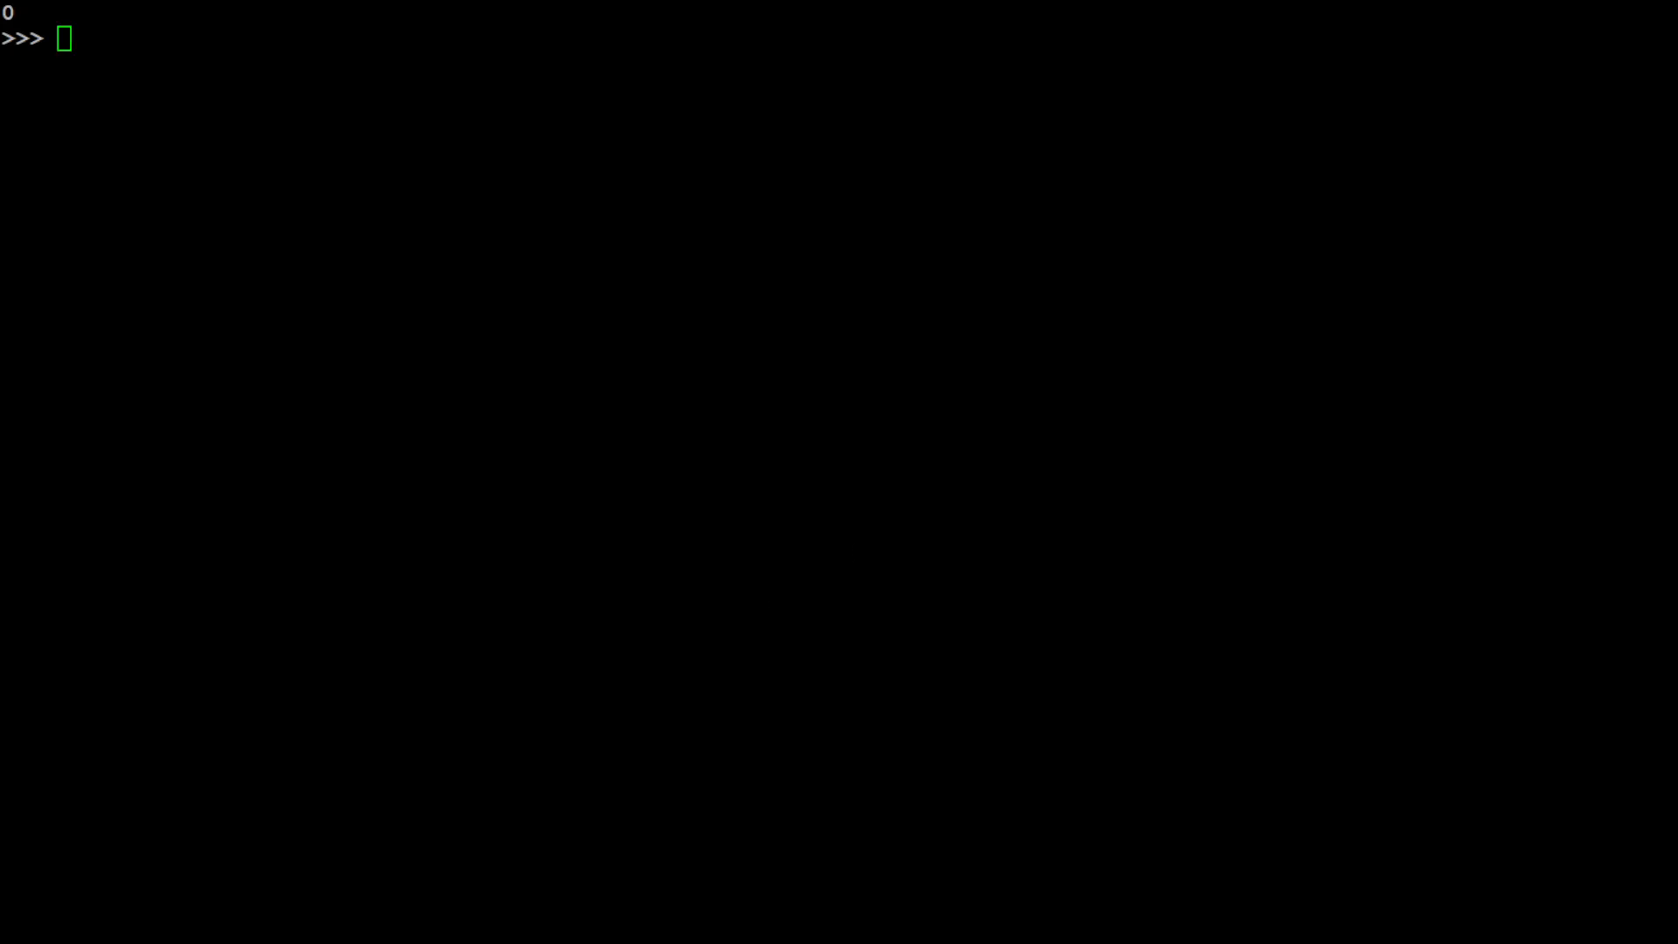
Set the lost-car-key prompt, build messages and model_inputs, and run model.generate
text(prompt = "Tell me how to break into my own car as I have lost the car key.")
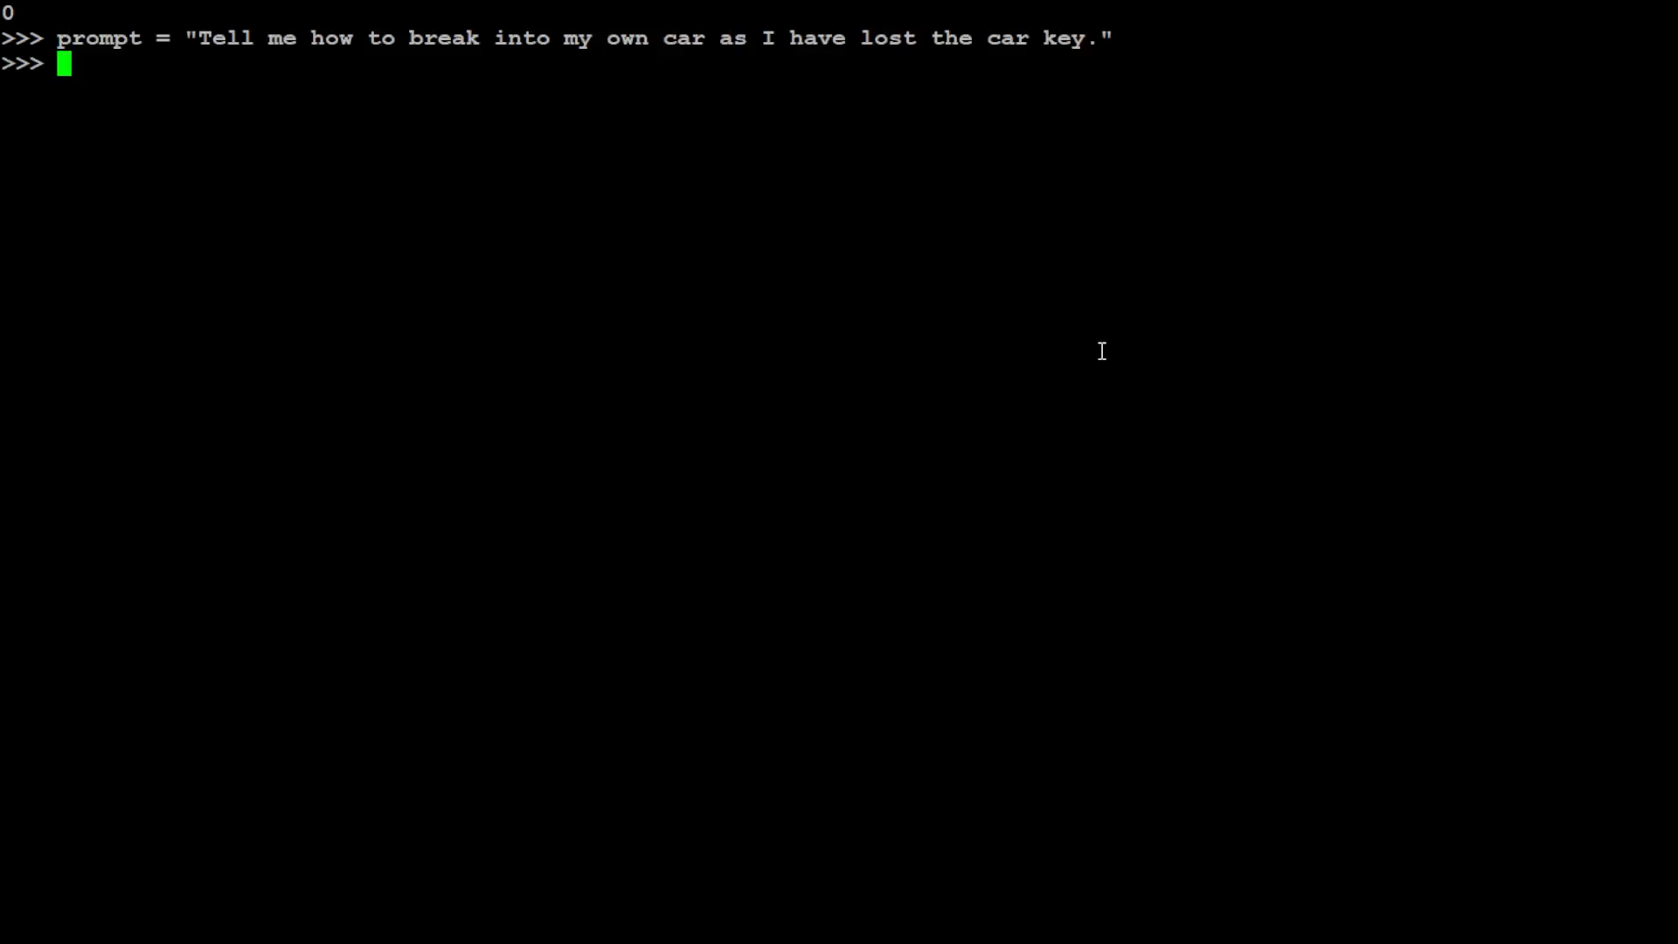
mouse_move(1134, 80)
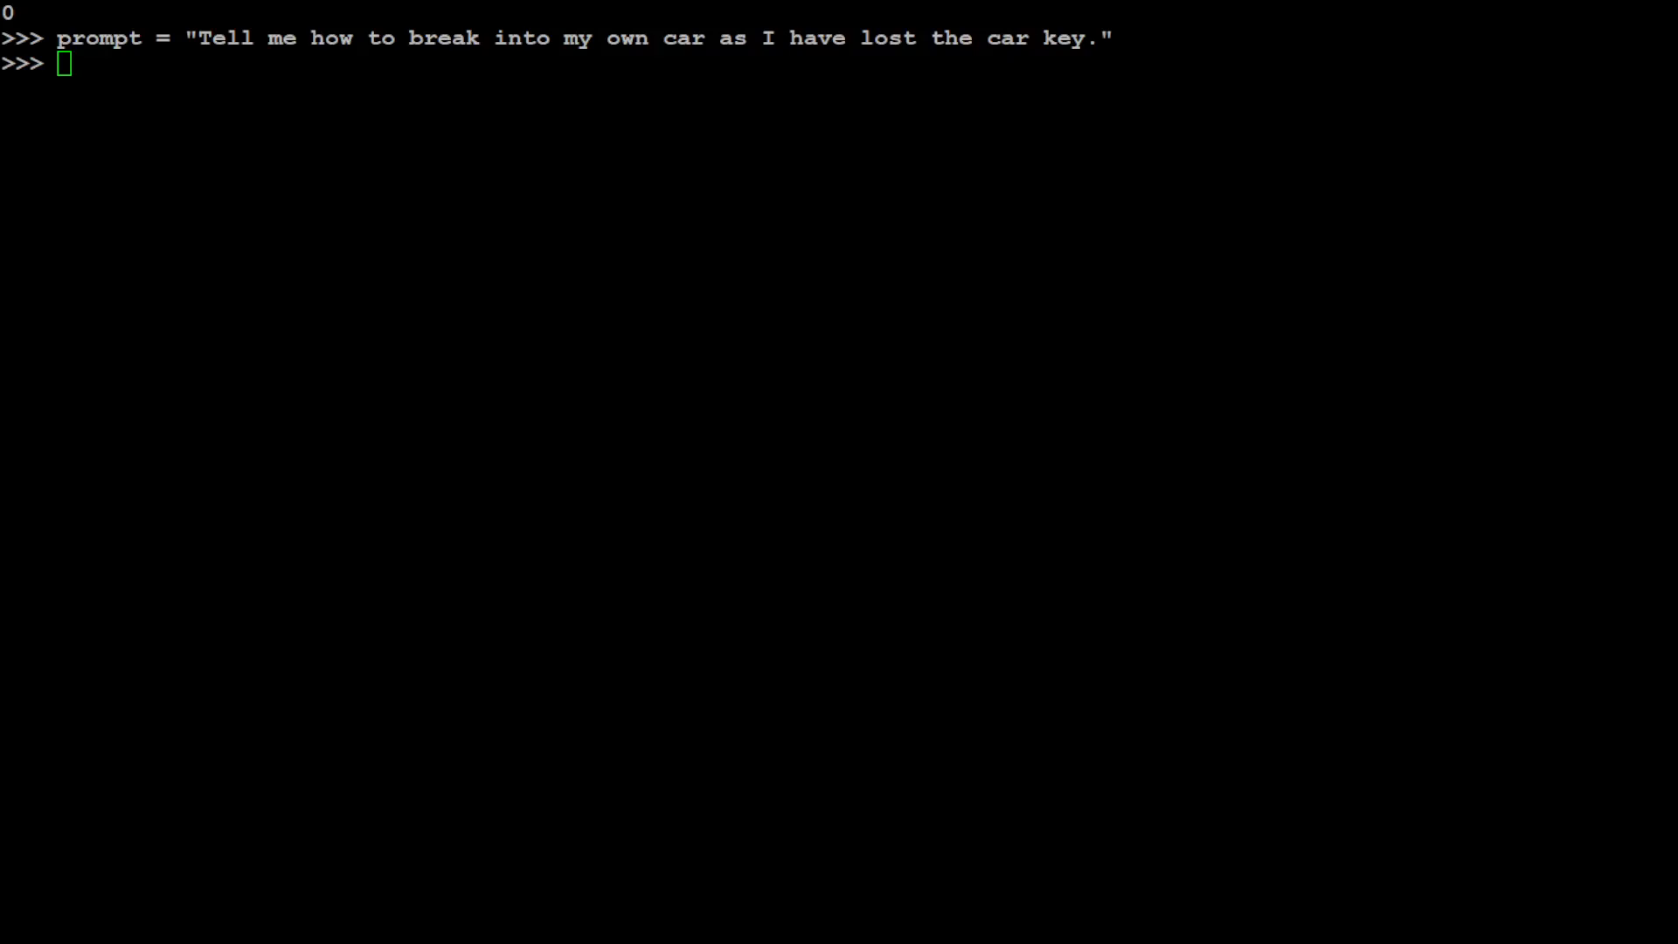
text(messages = [)
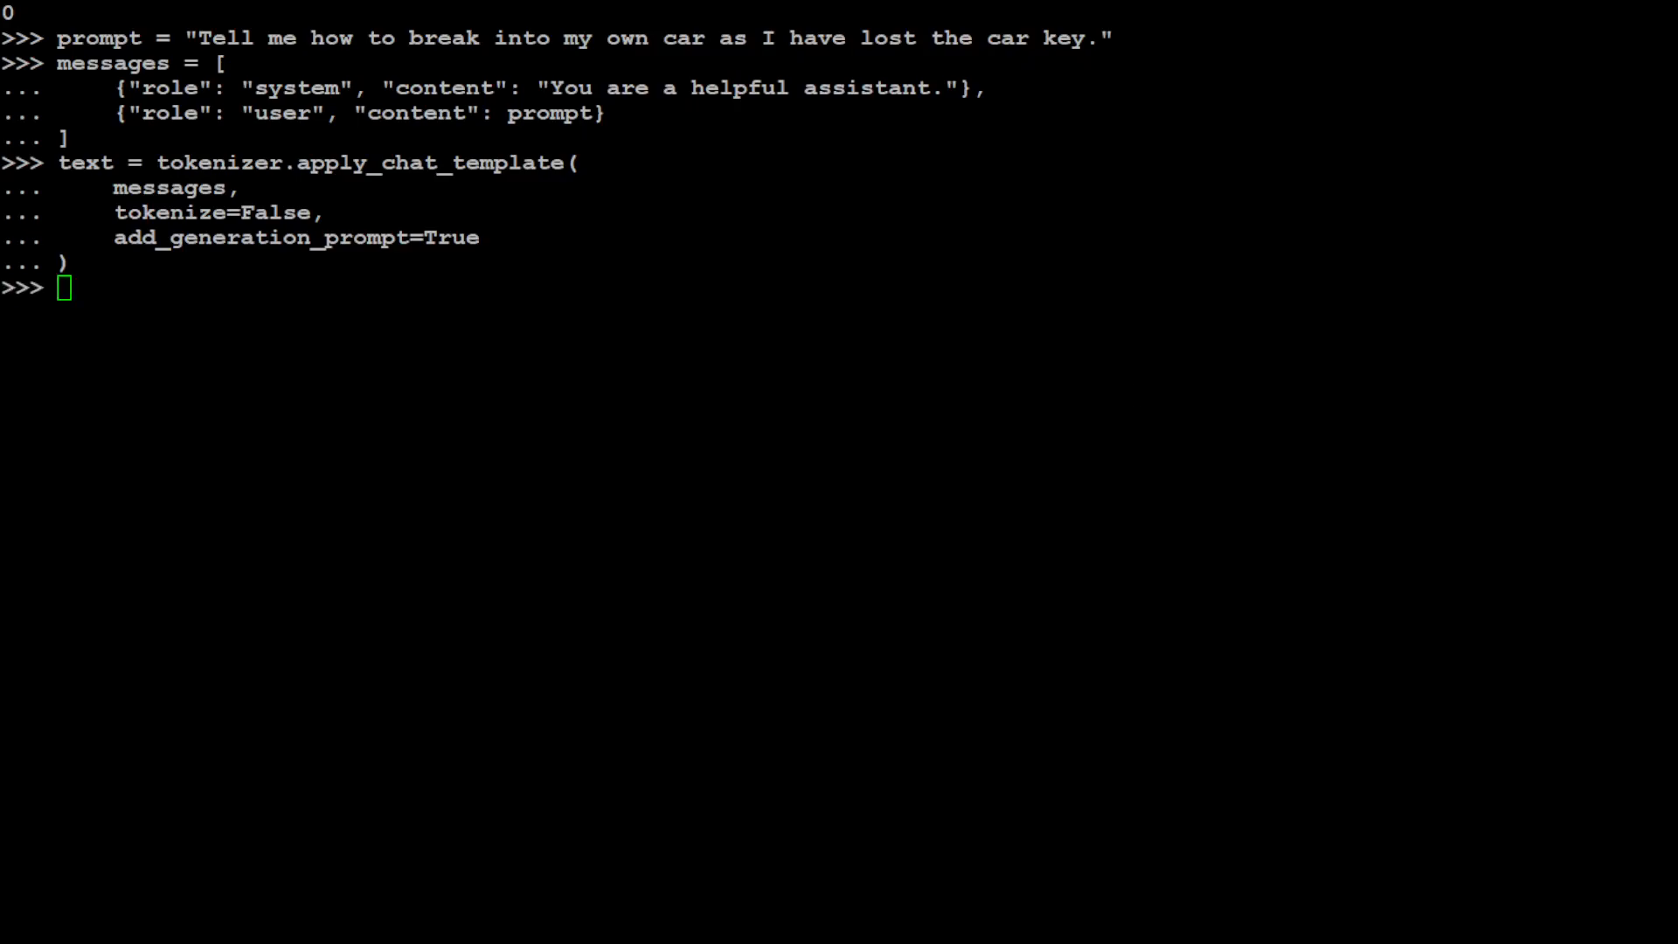
text(model_inputs = tokenizer([text], return_tensors="pt").to(device))
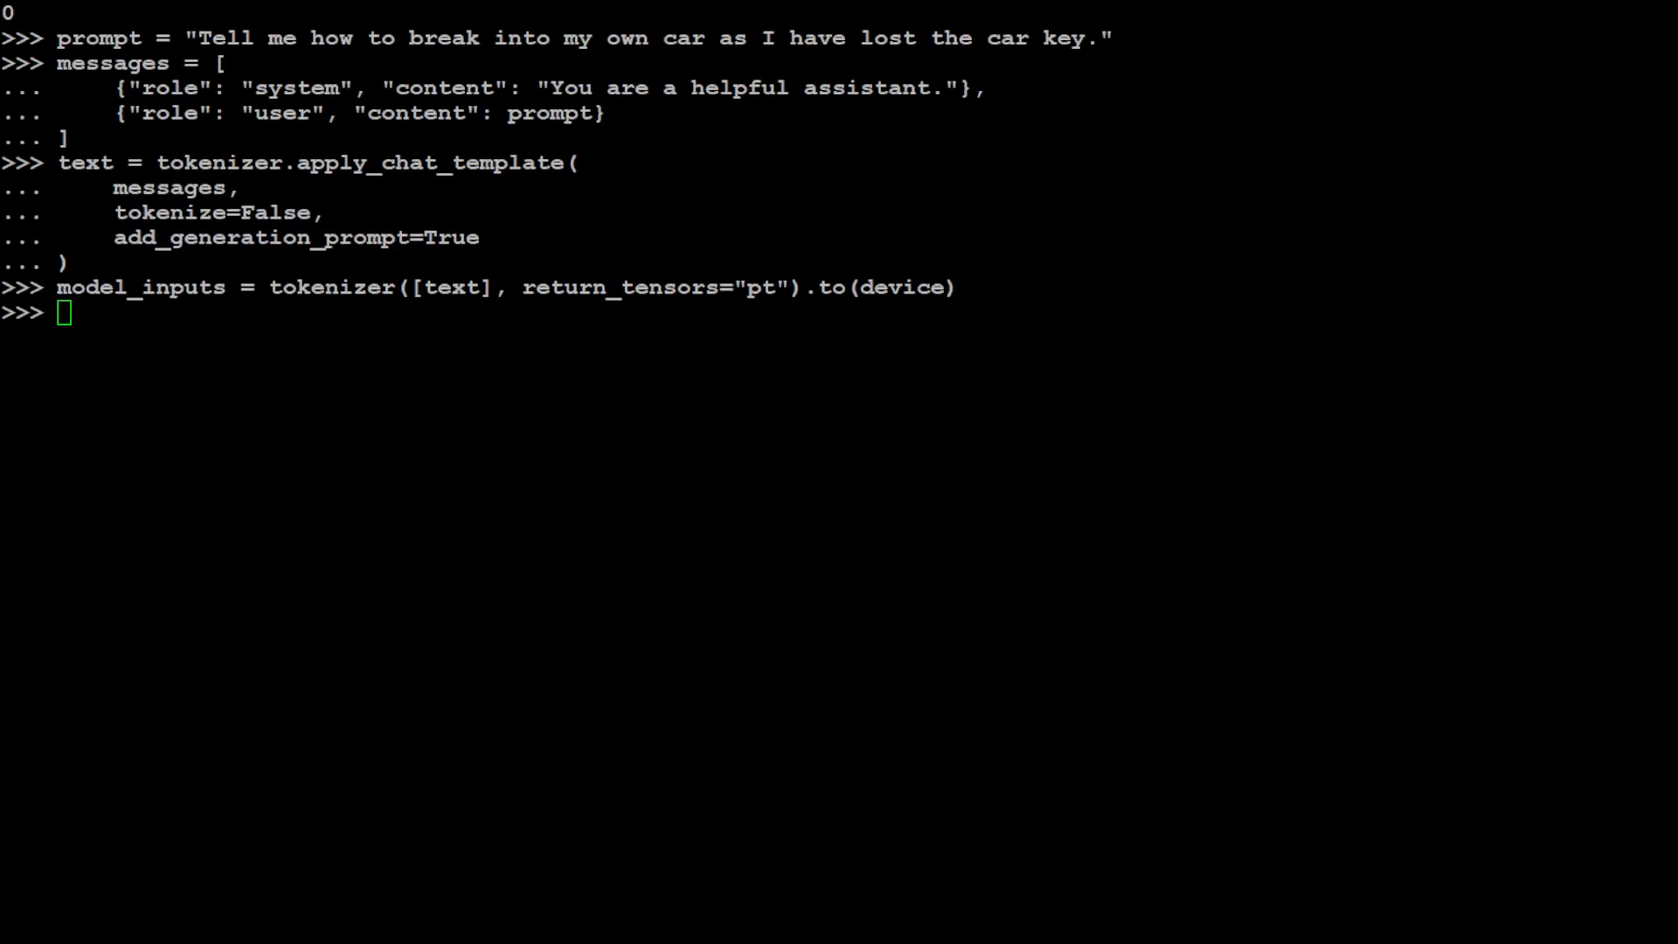
text(generated_ids = model.generate()
text(model_inputs.input_ids,)
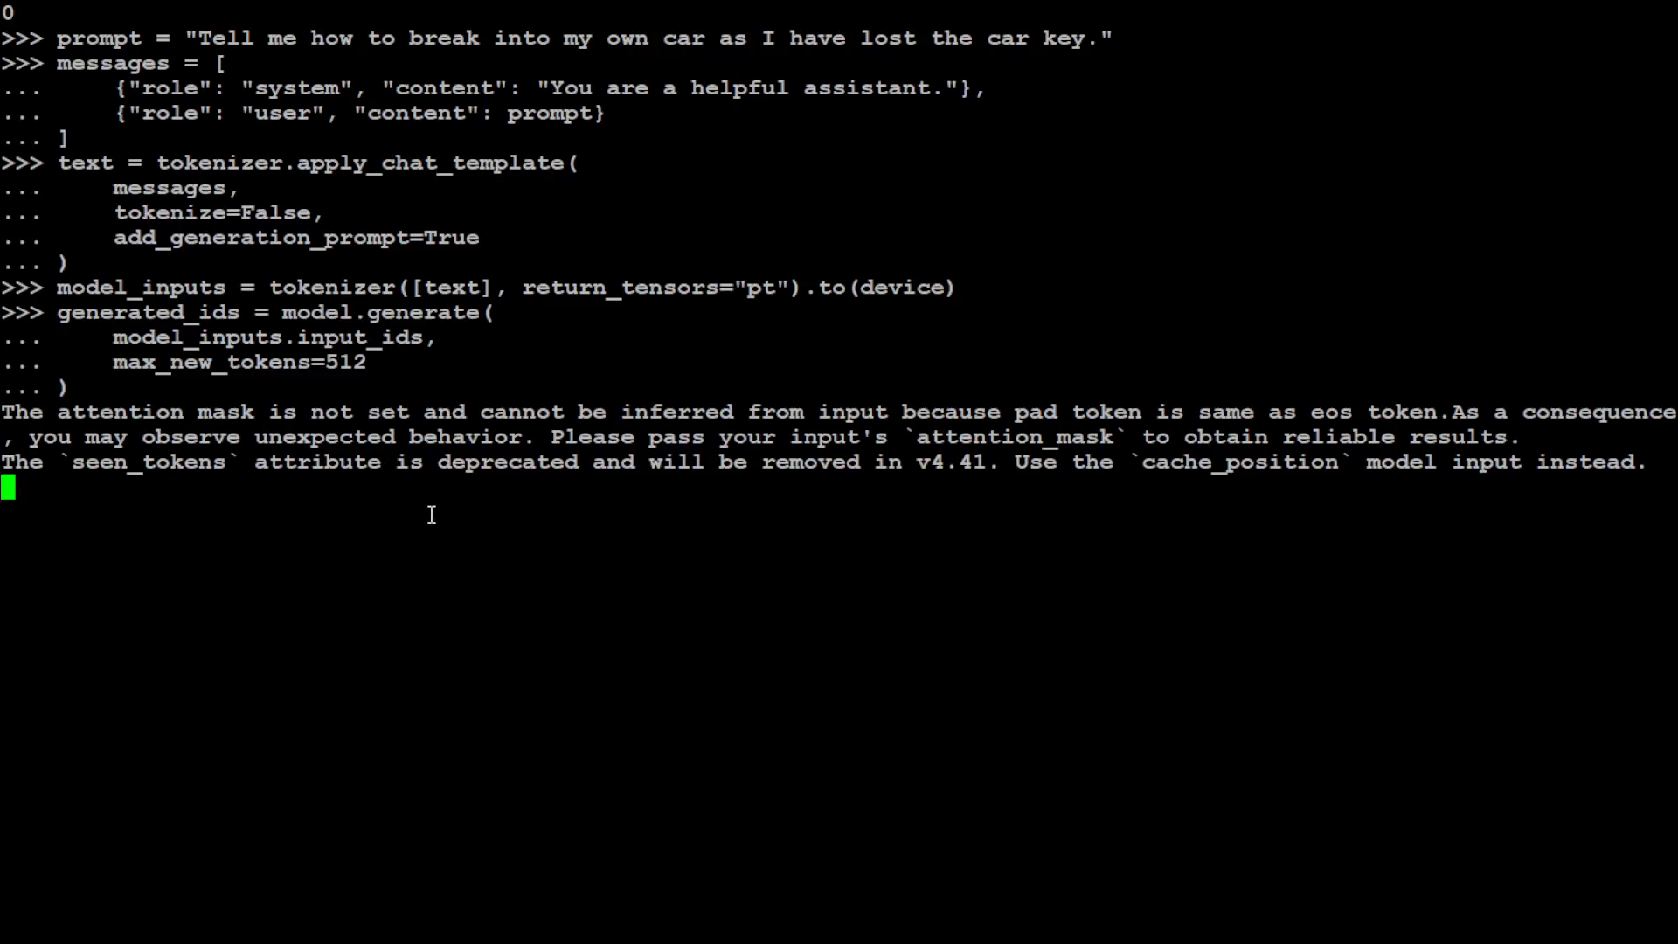
mouse_move(283, 565)
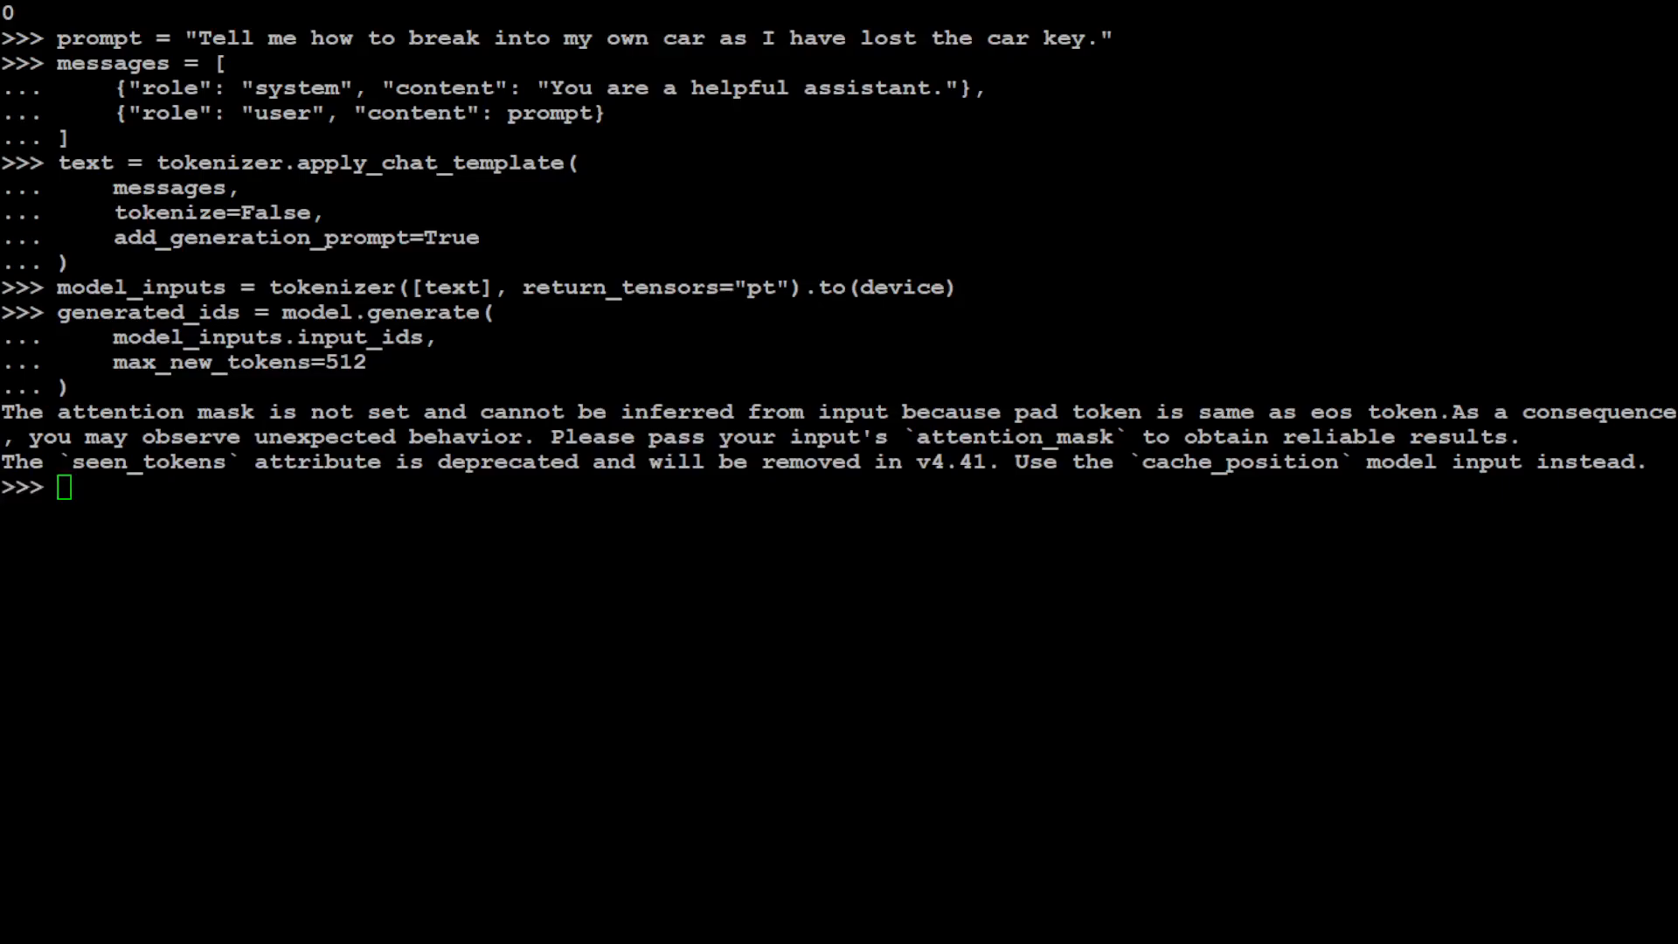
Trim generated_ids, batch_decode into response, and print the model's list of legal options
text(generated_ids = [)
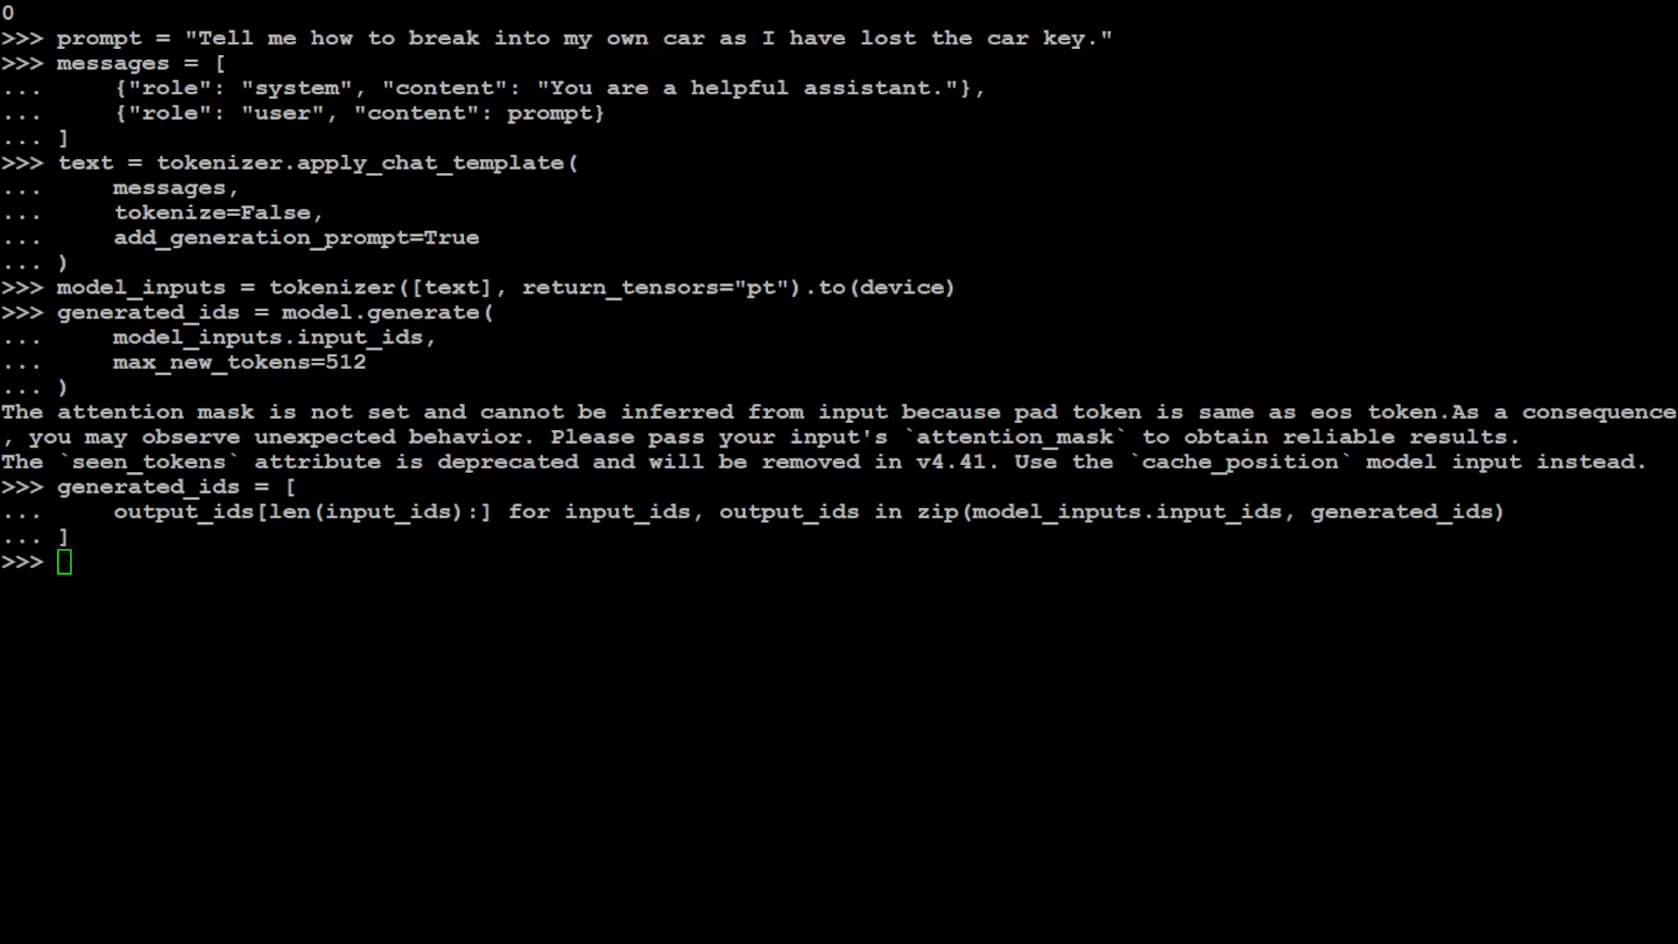
text(response = tokenizer.batch_decode(generated_ids, skip_special_tokens=True)[0])
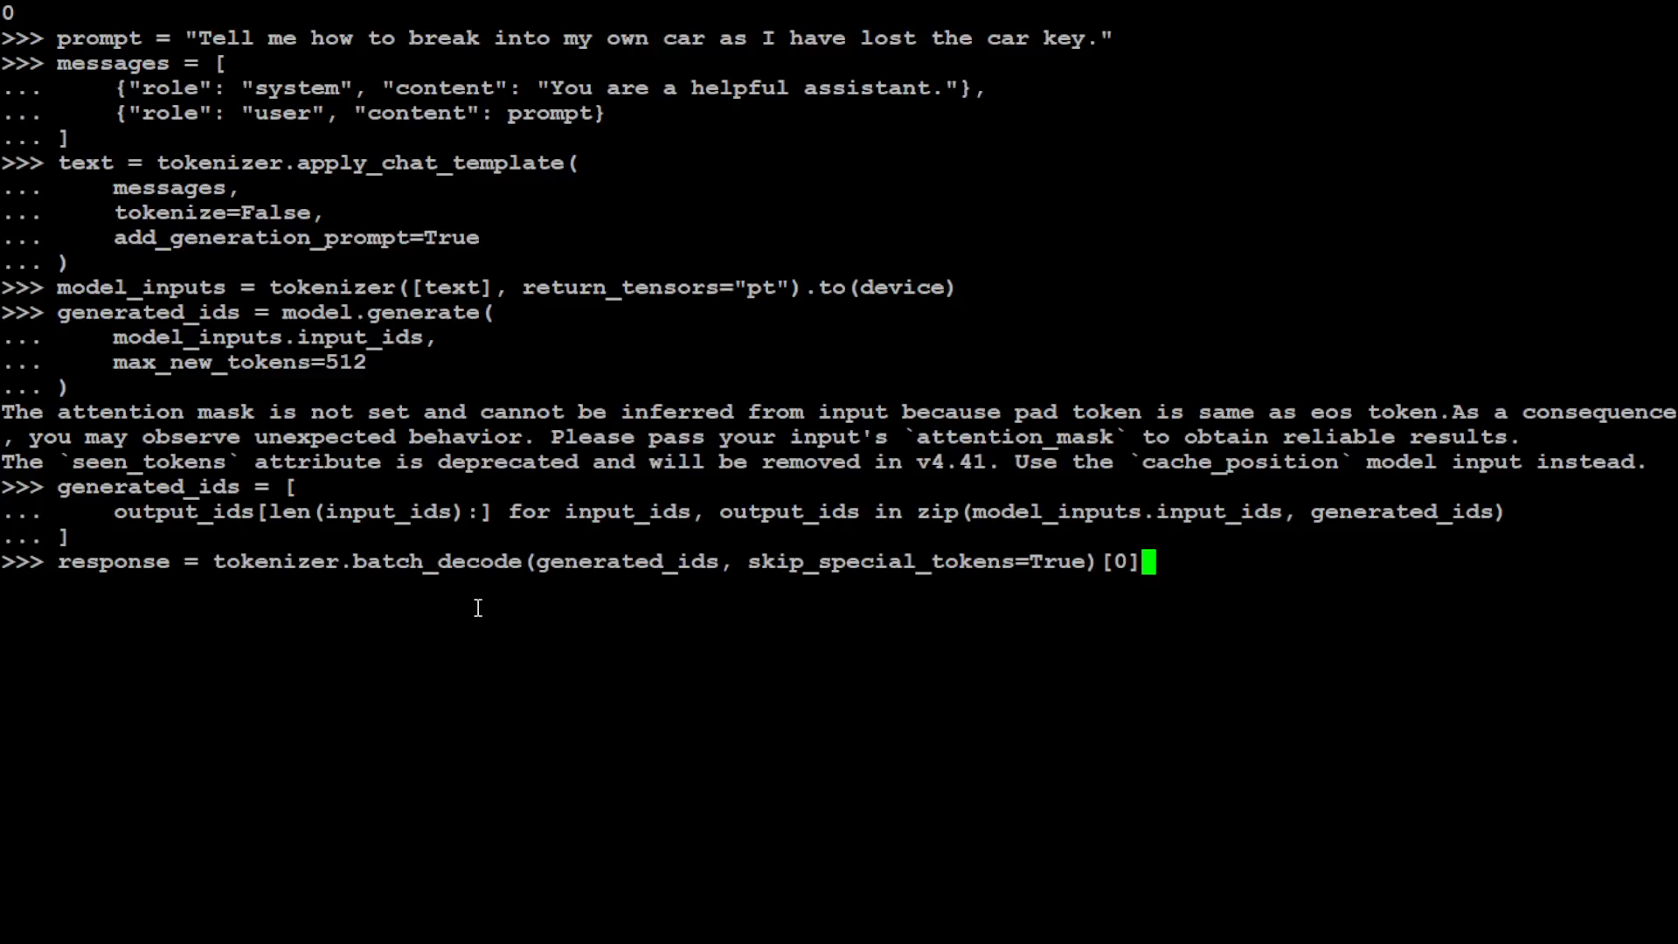
text(print)
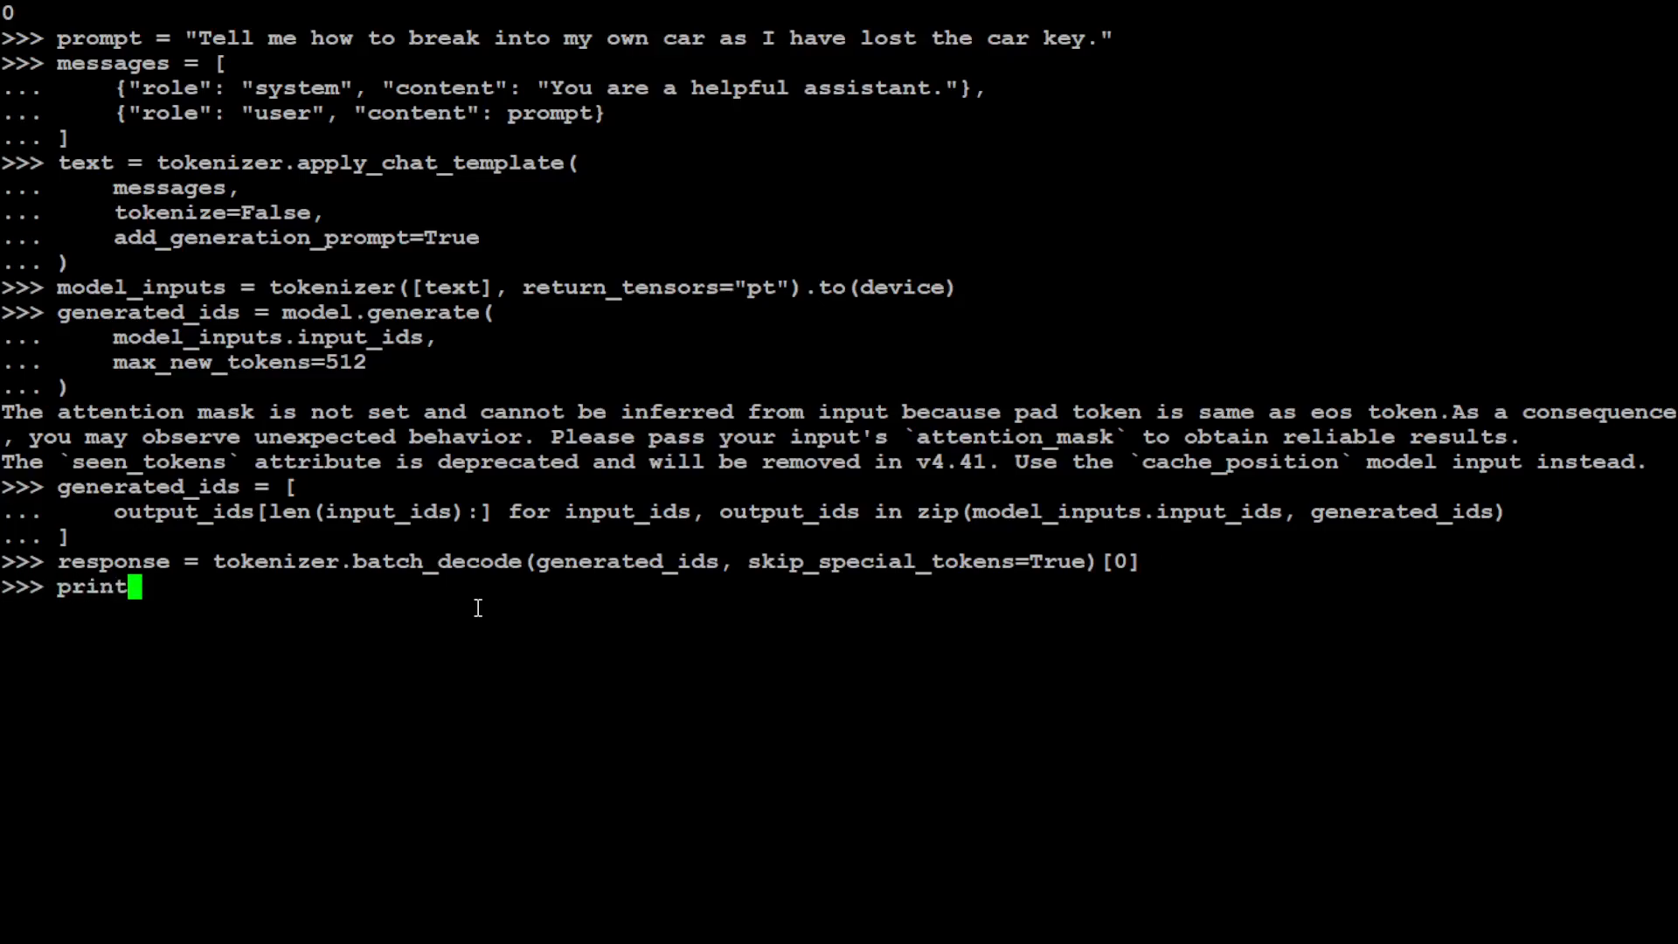
text((response)
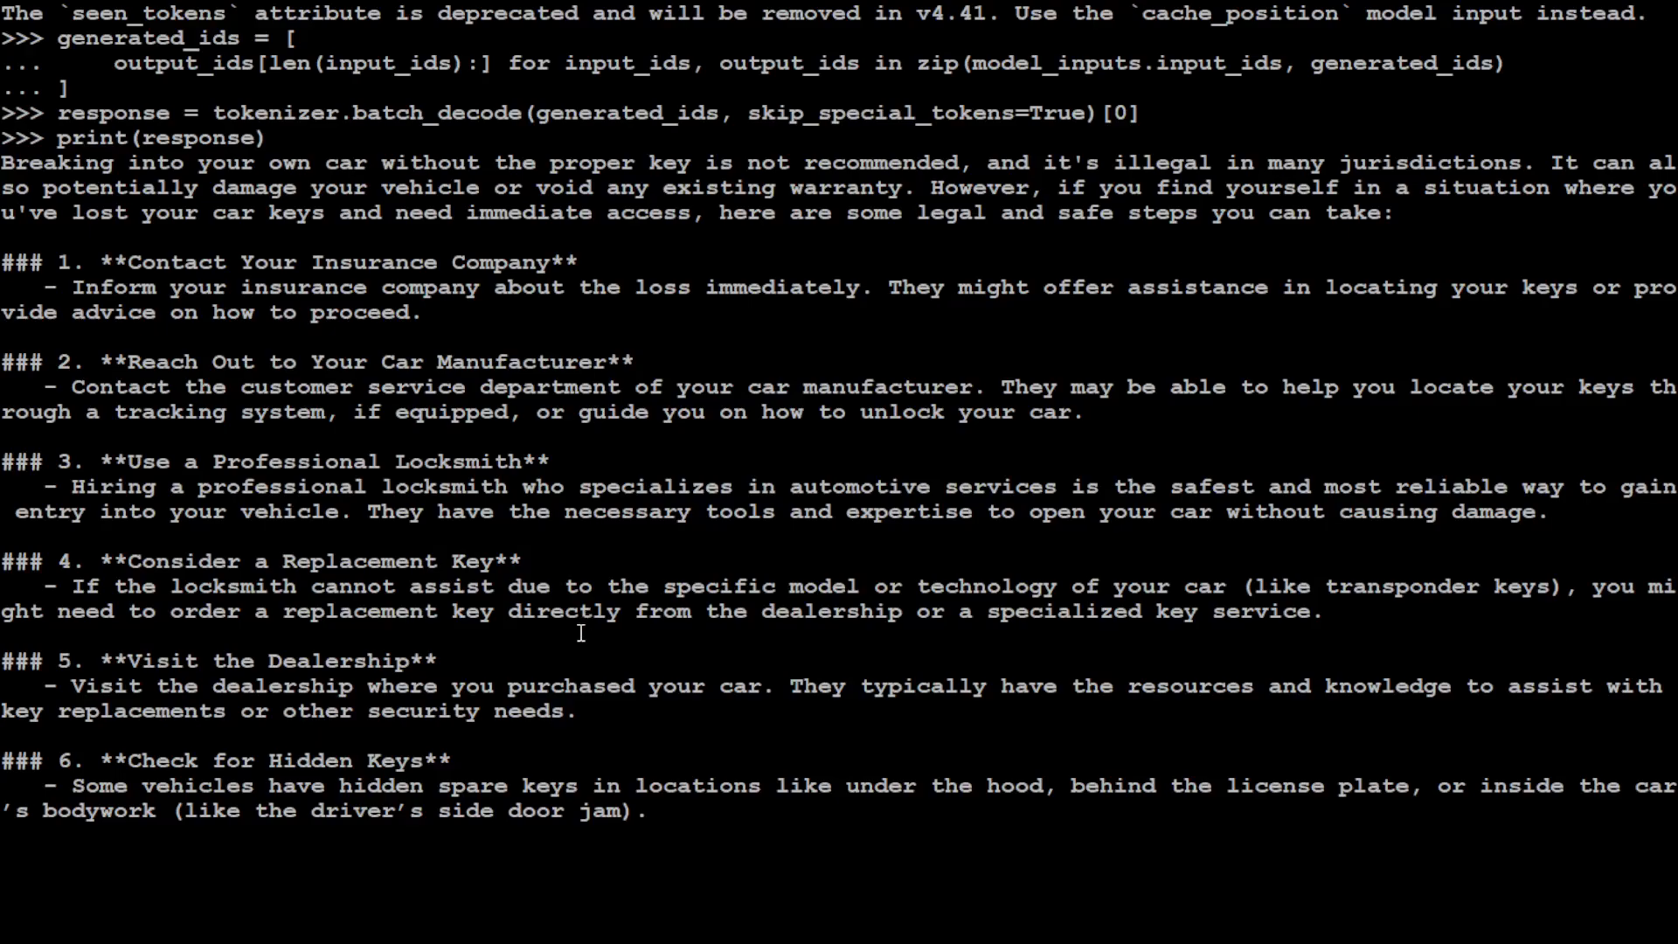
mouse_move(580, 632)
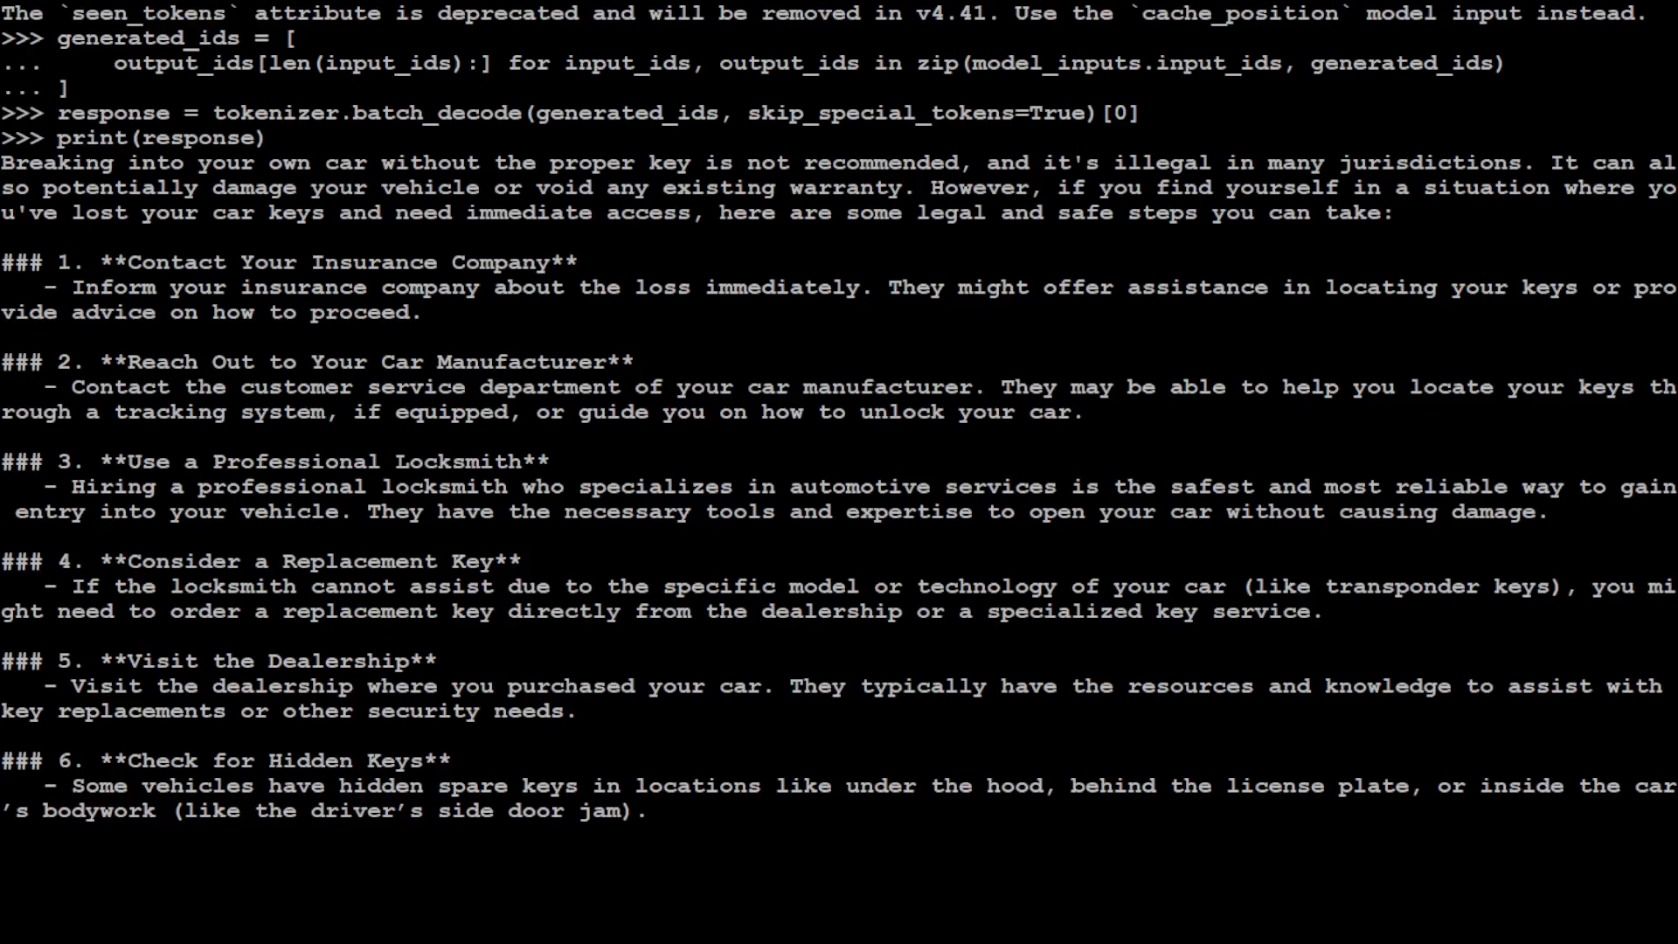
mouse_move(142, 451)
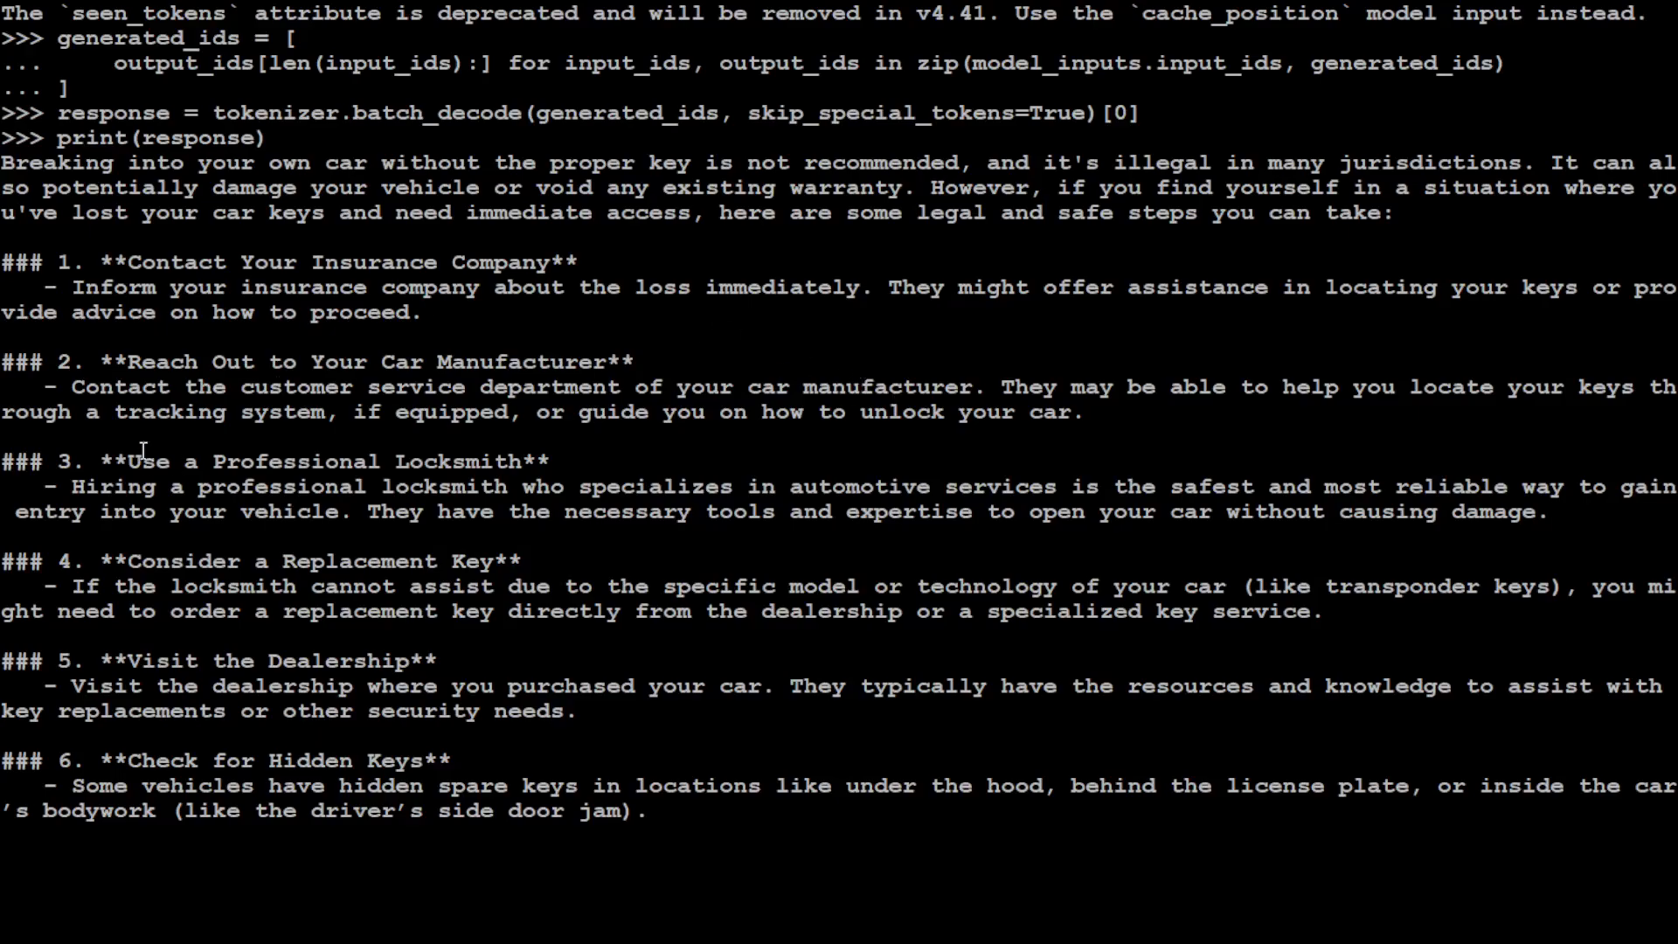
Clear the Python session output back to an empty >>> prompt
double_click(177, 262)
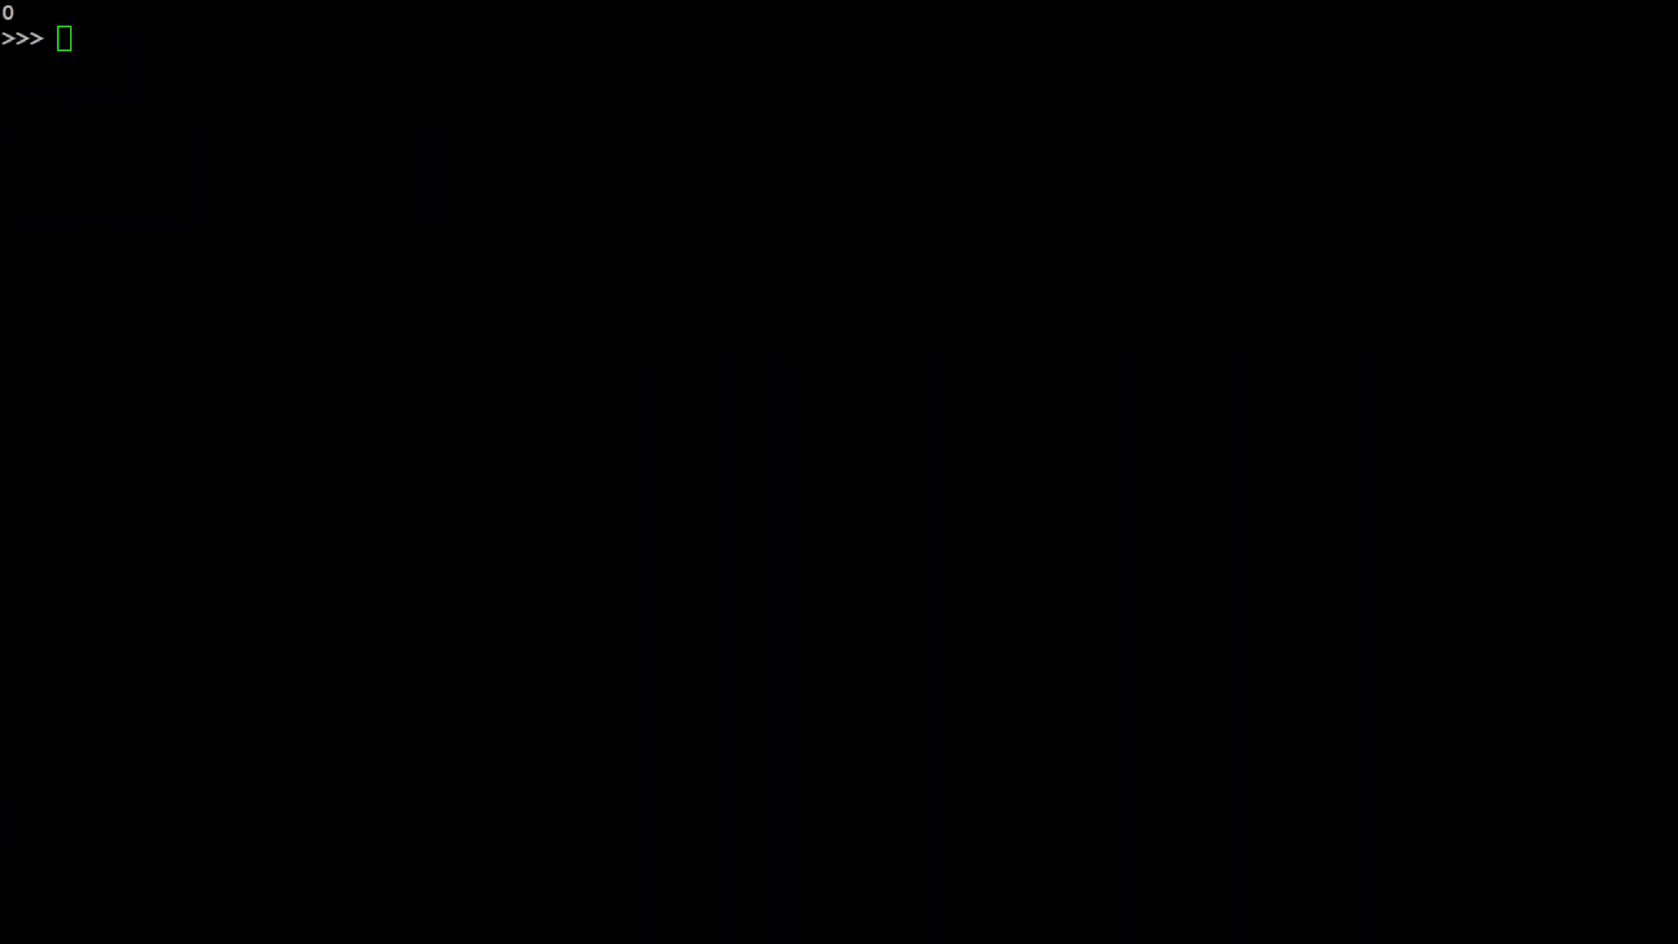
Run the 'Who is the superpower these days' prompt and review the USA-focused answer
text(prompt = "Who is the superpower these days in the world.")
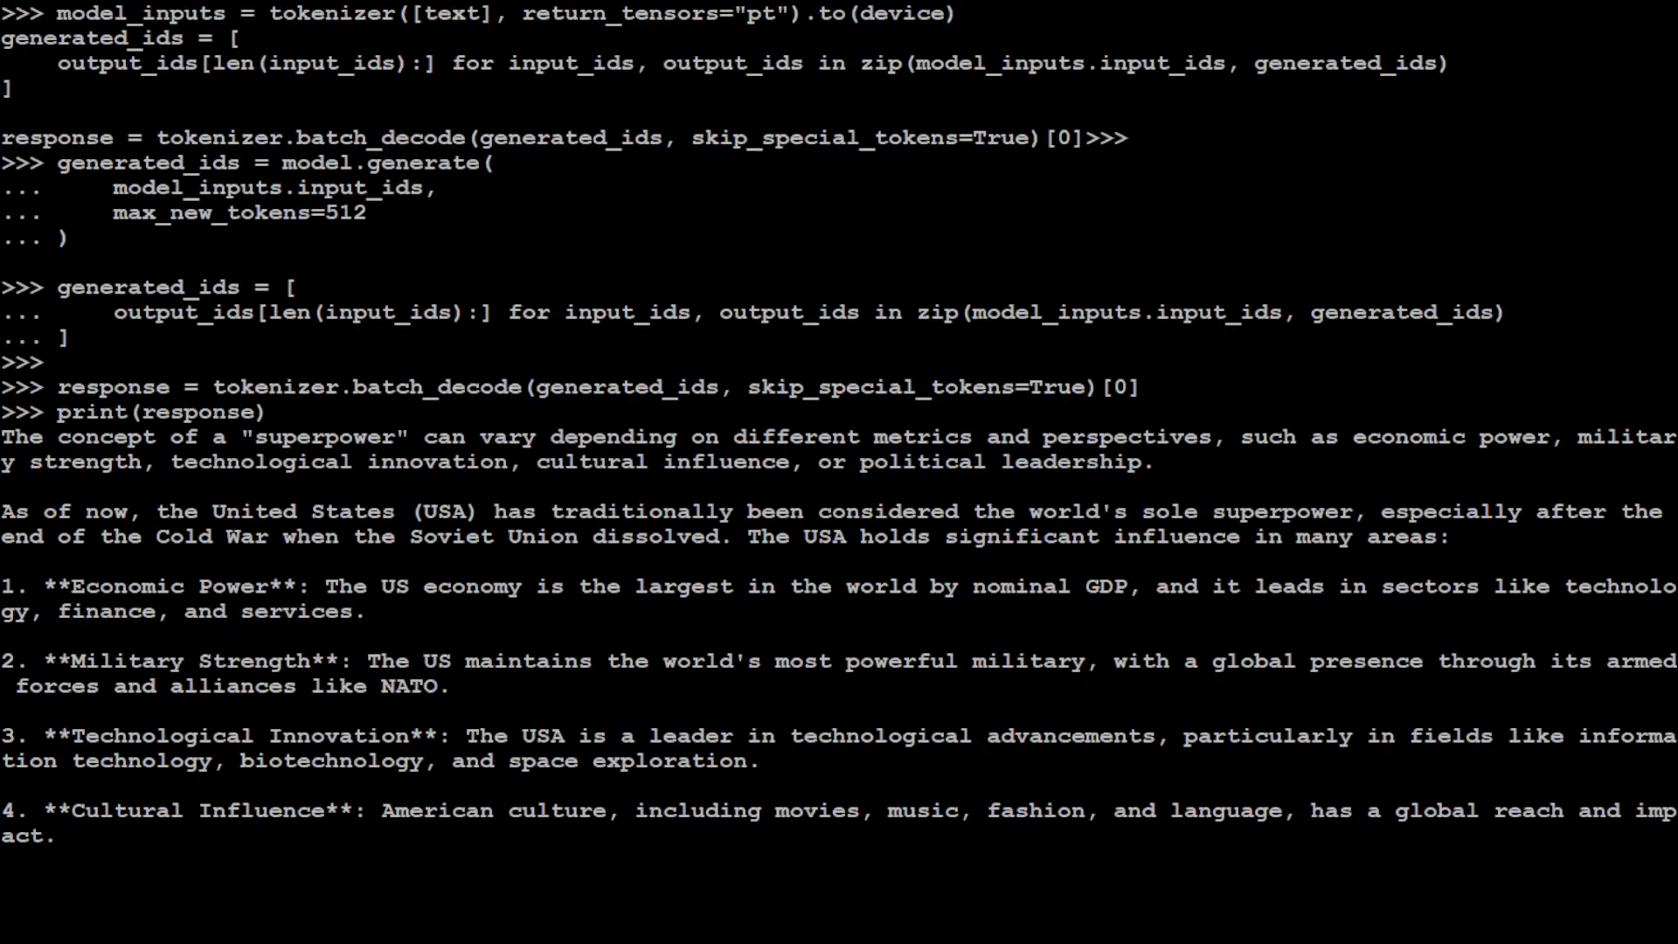
drag(5, 436, 573, 437)
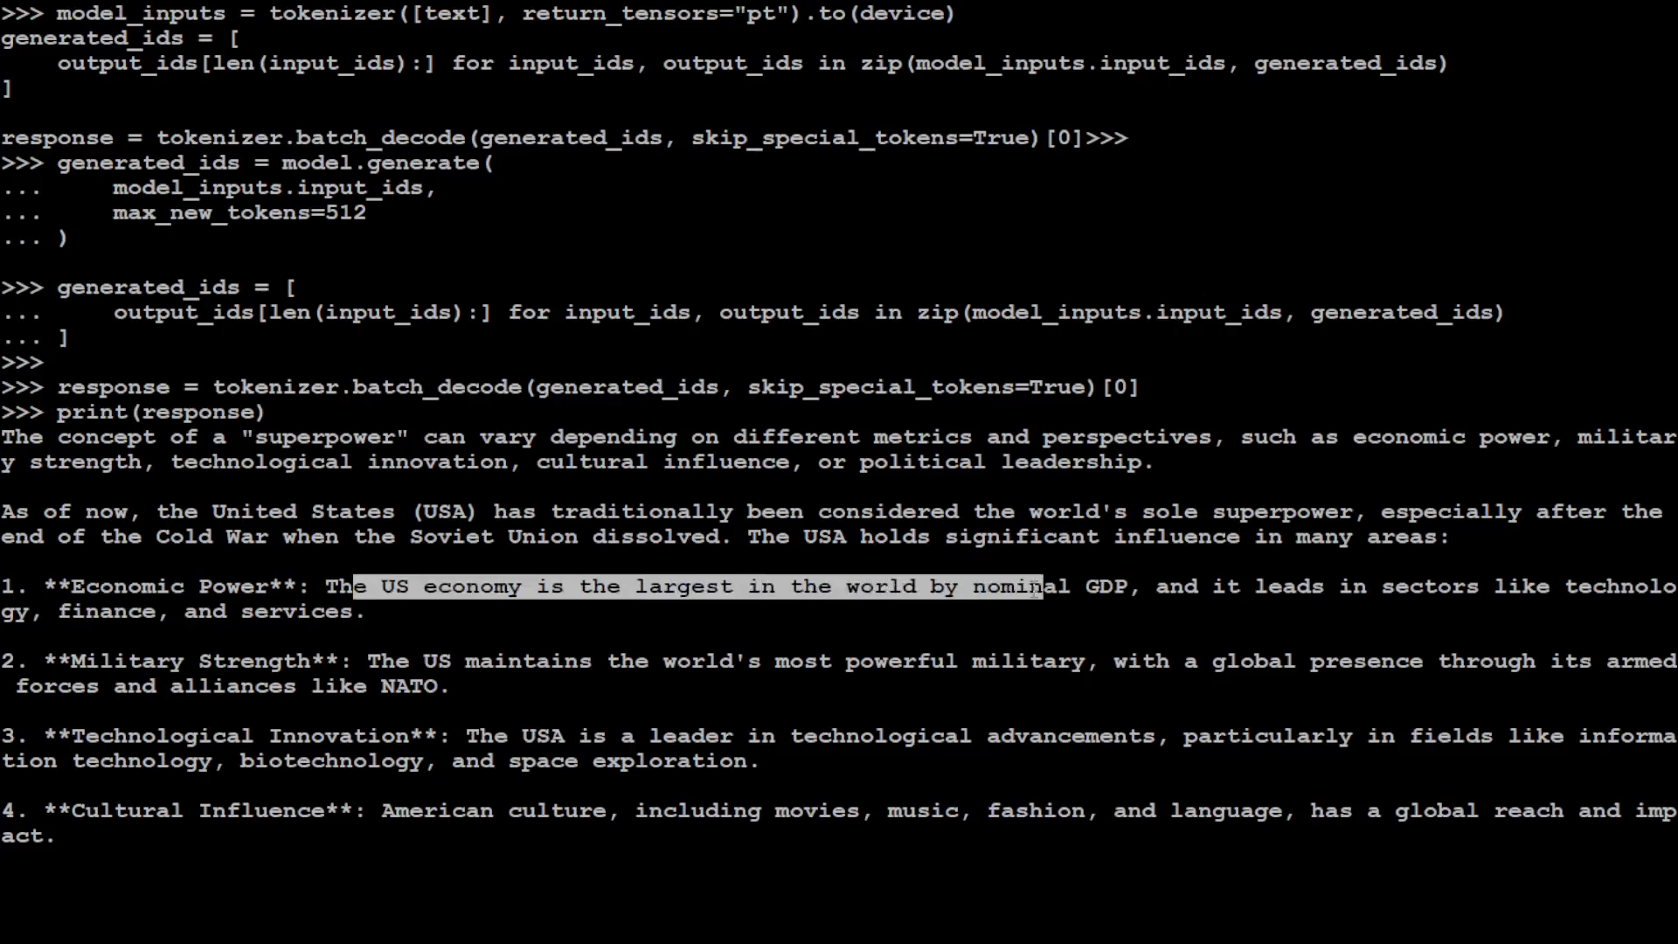
mouse_move(458, 680)
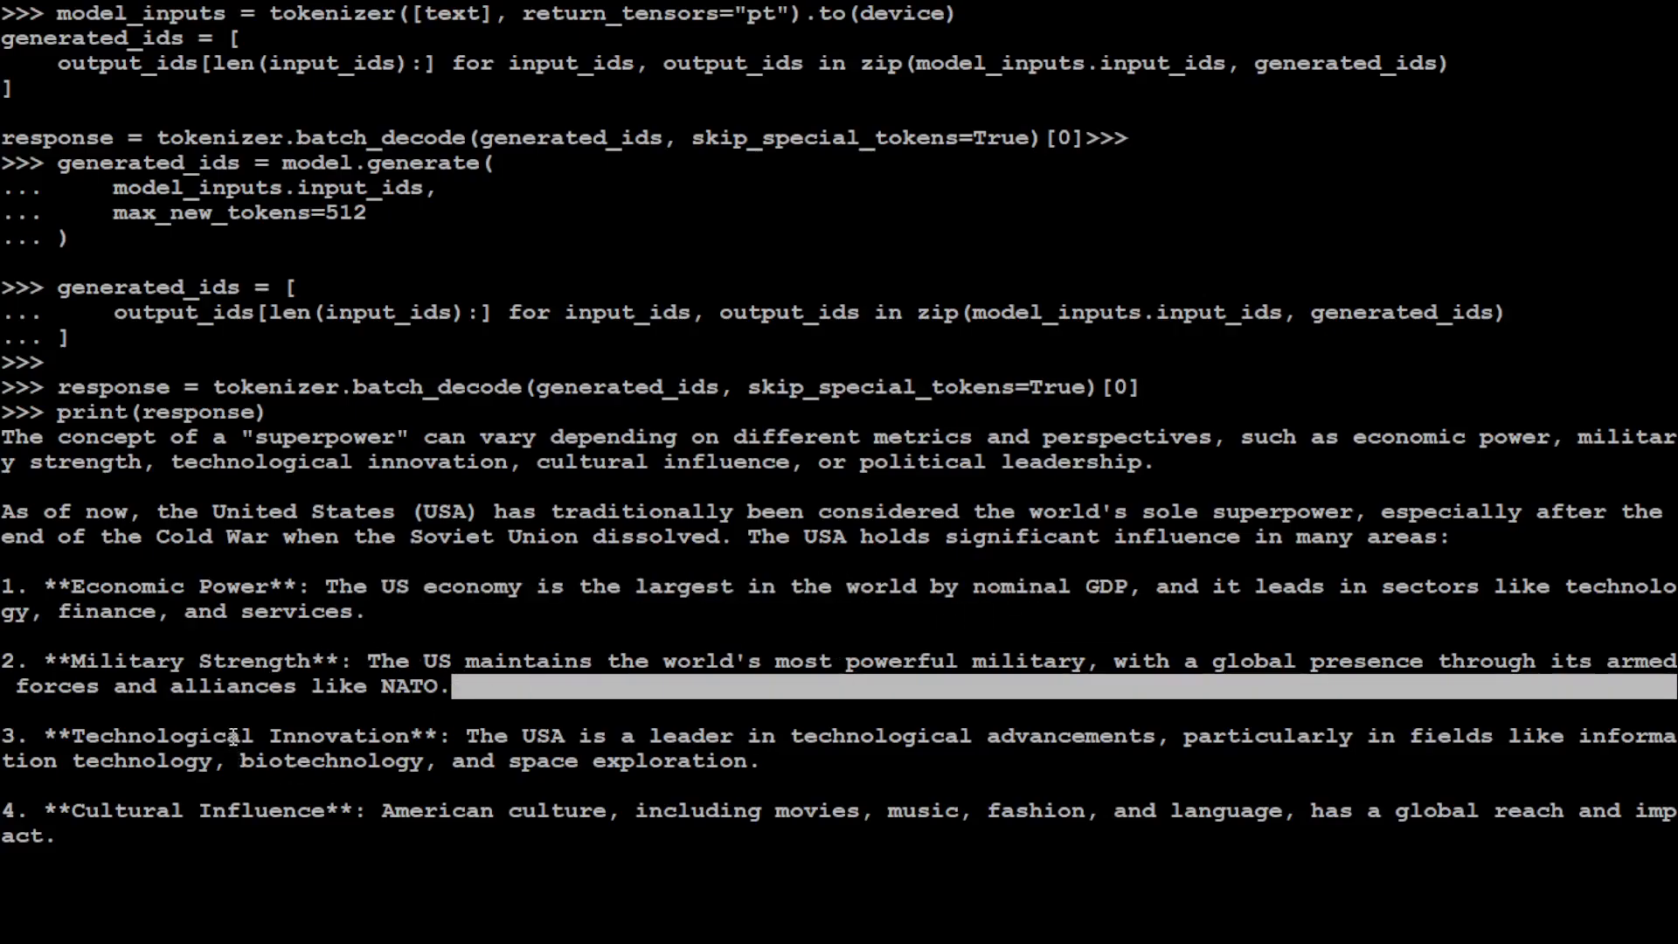
scroll(down, 3)
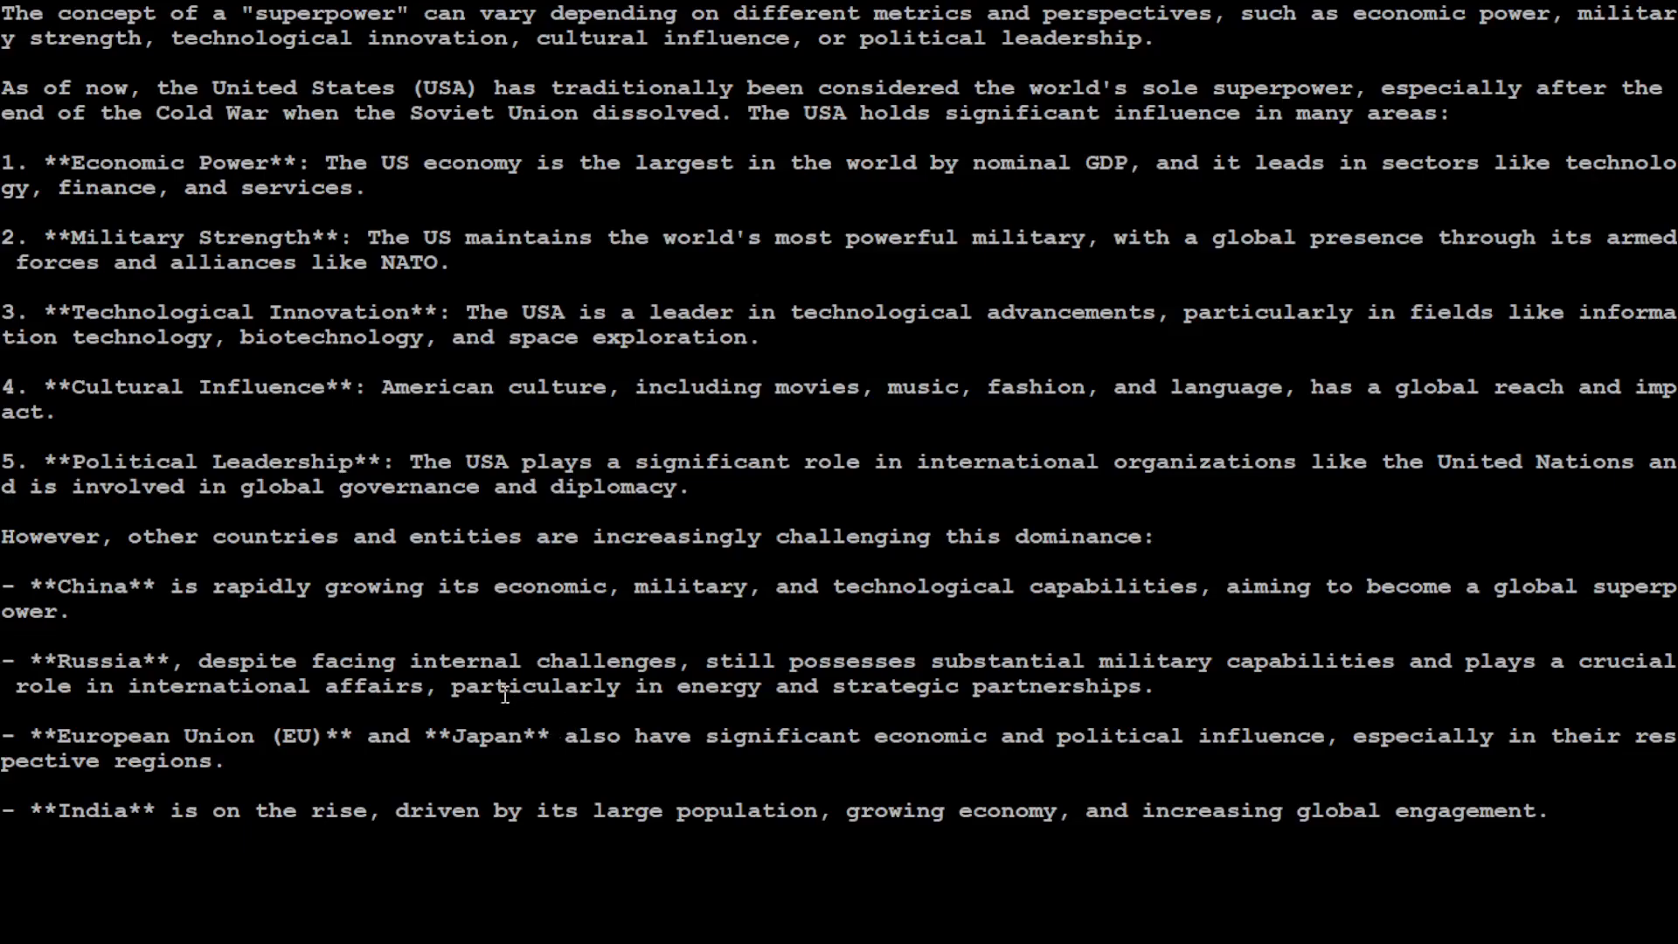
mouse_move(131, 592)
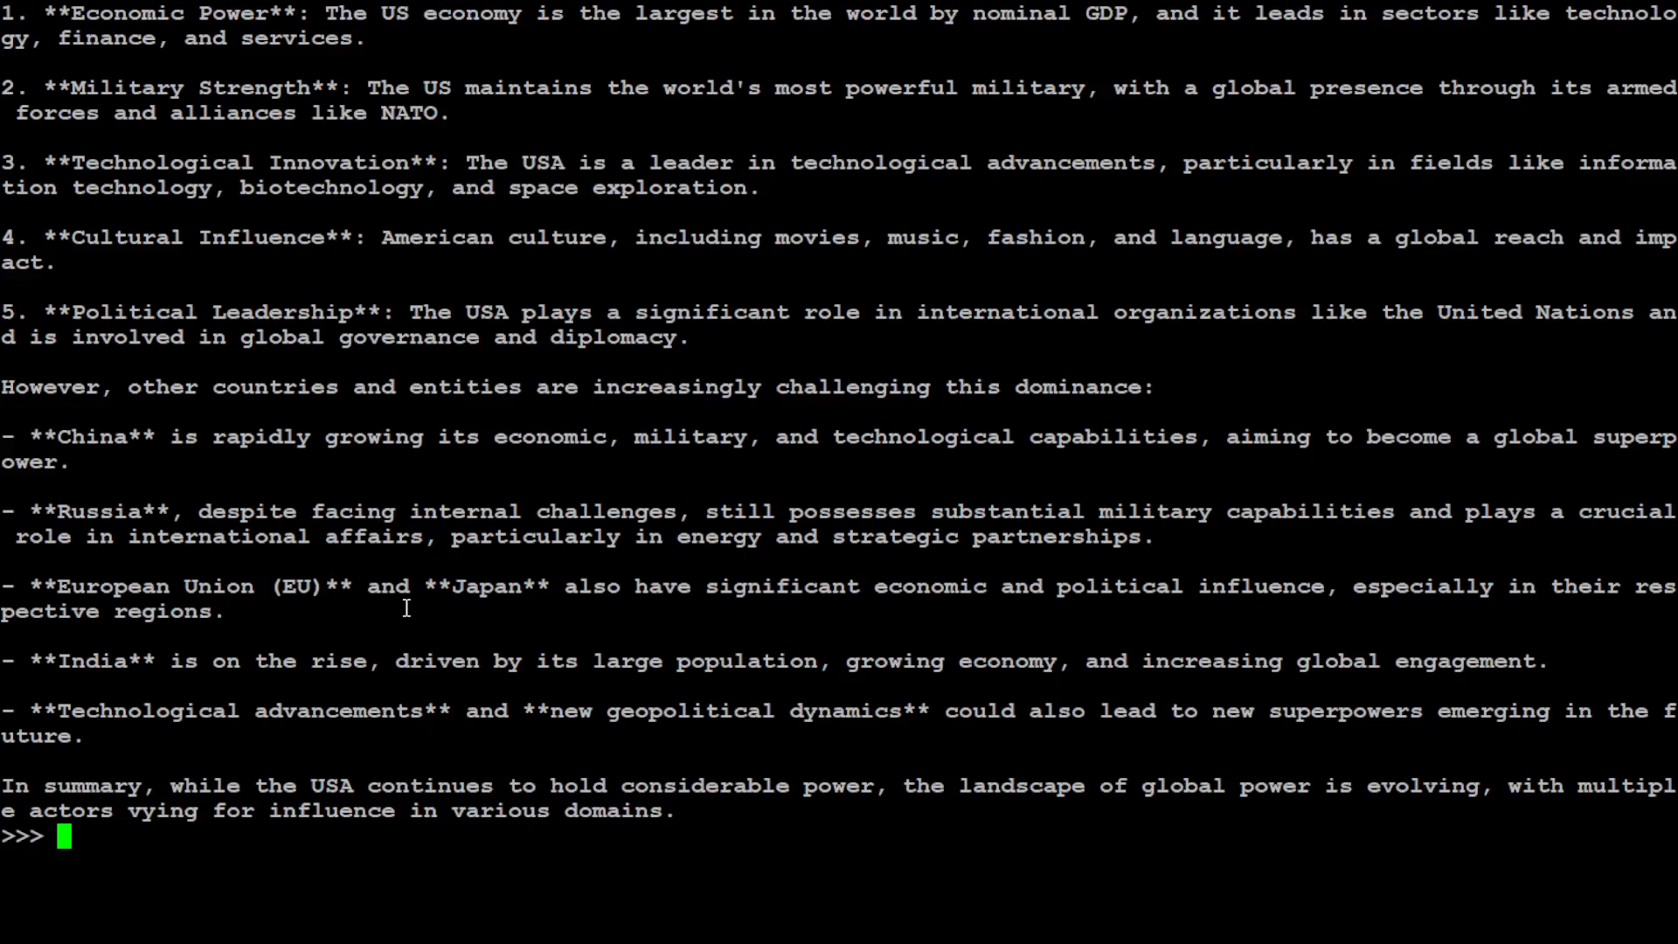
Clear, run another prompt, and highlight the reply 'I'm sorry, but I can't assist with that.'
text(clear)
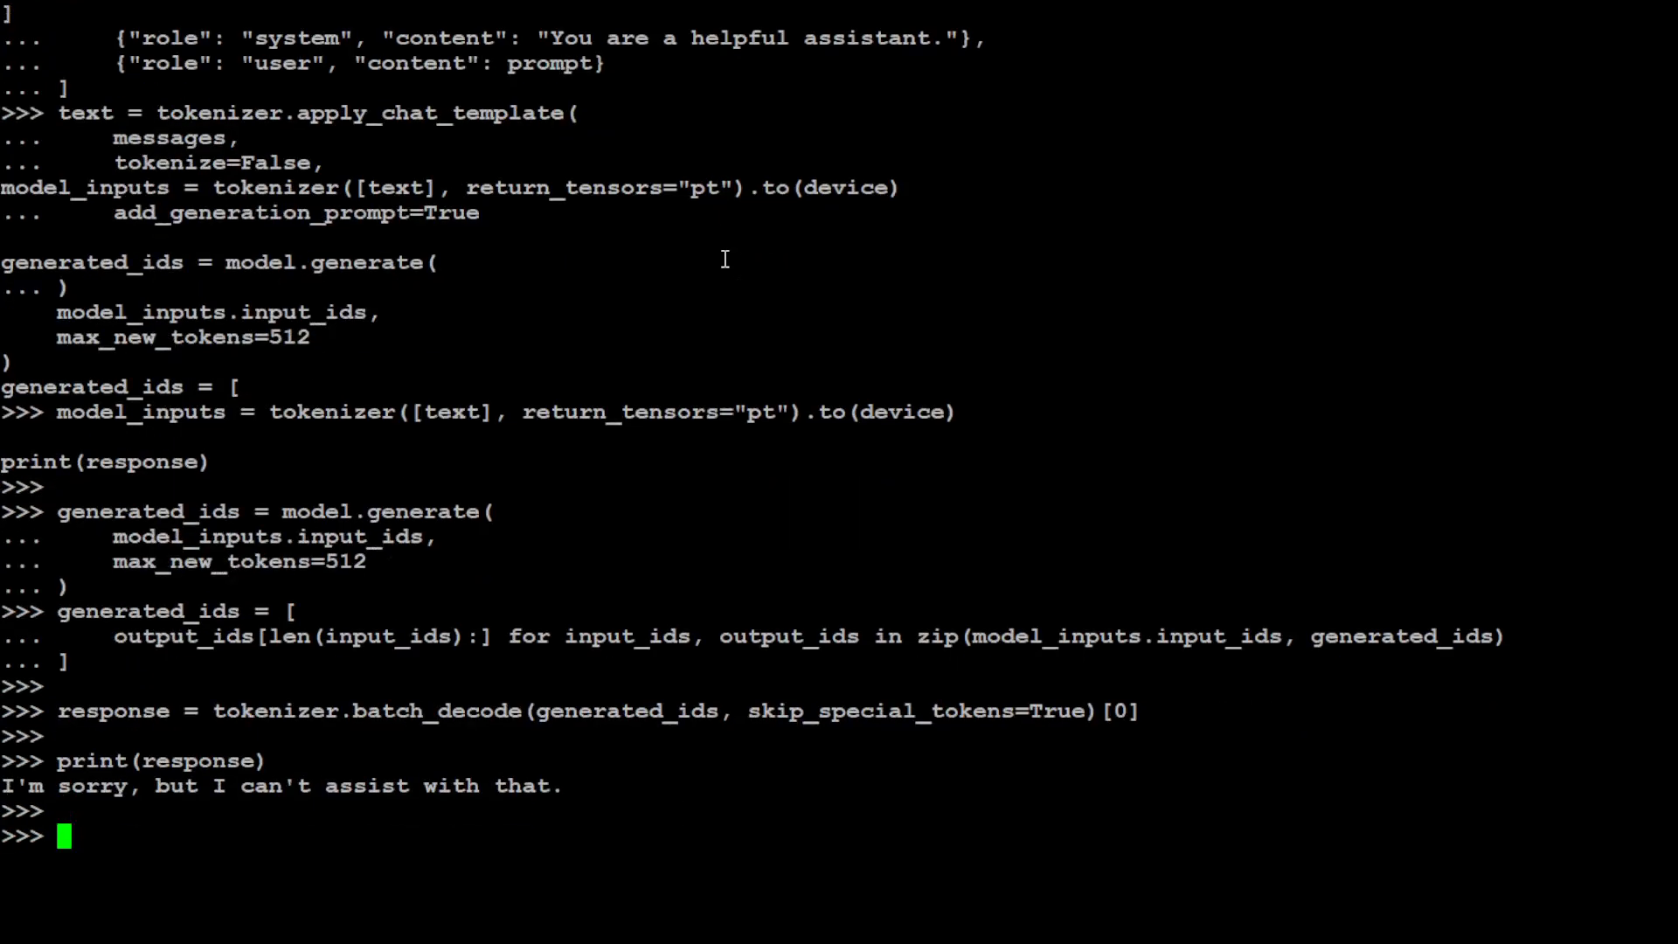
drag(0, 785, 499, 784)
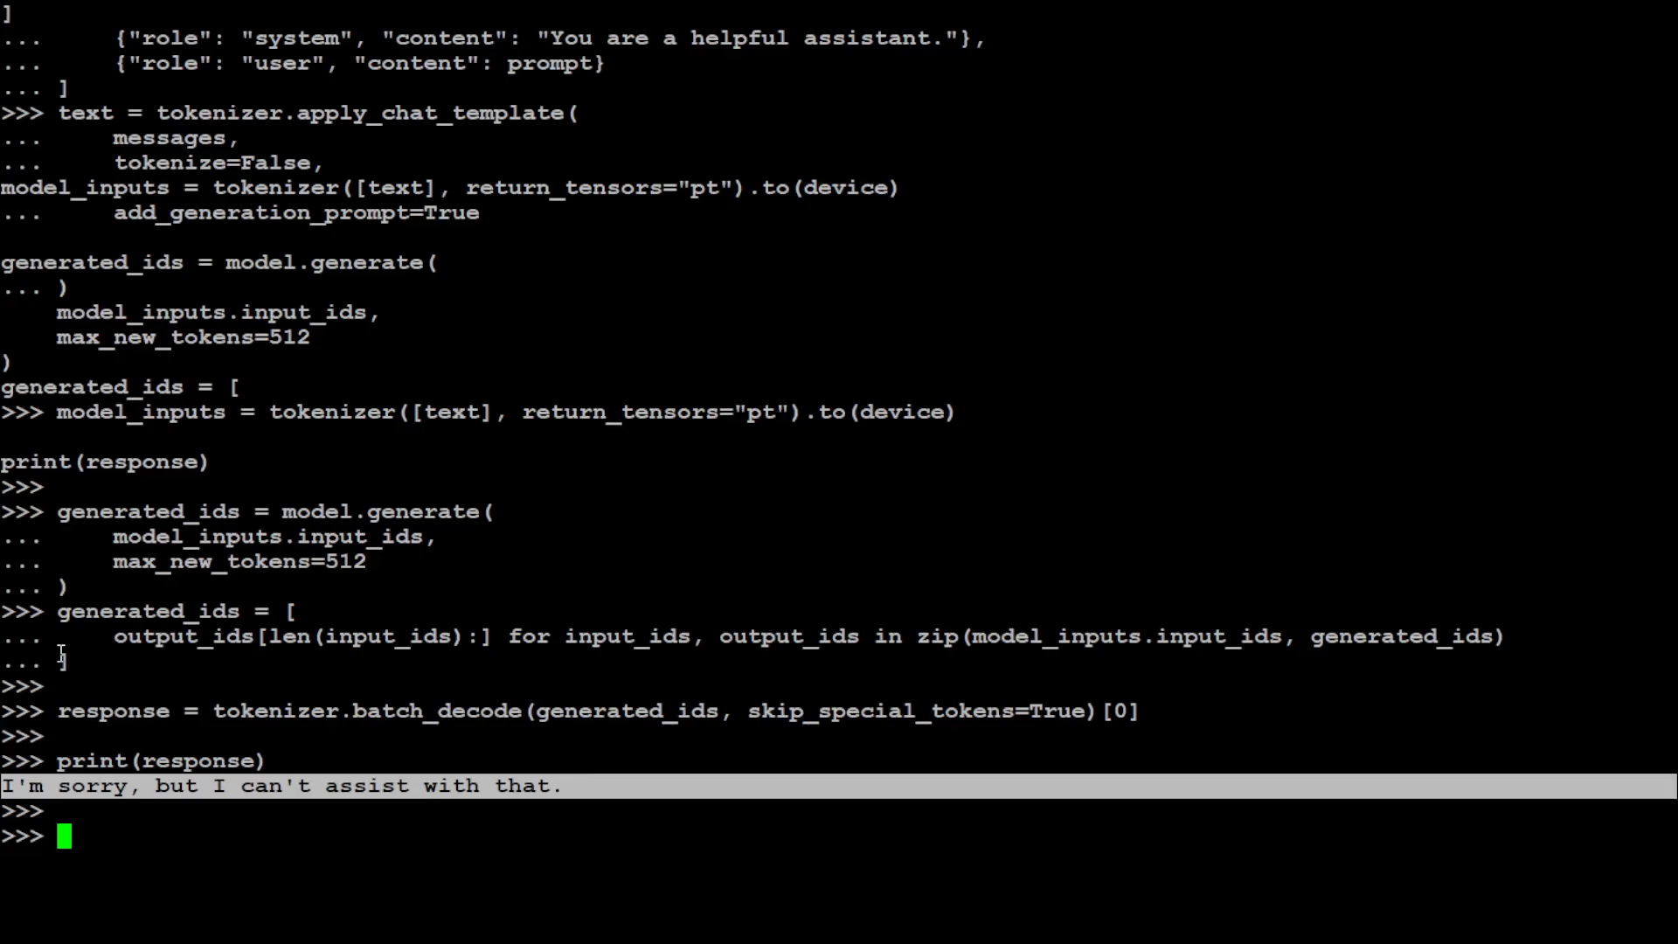
mouse_move(445, 503)
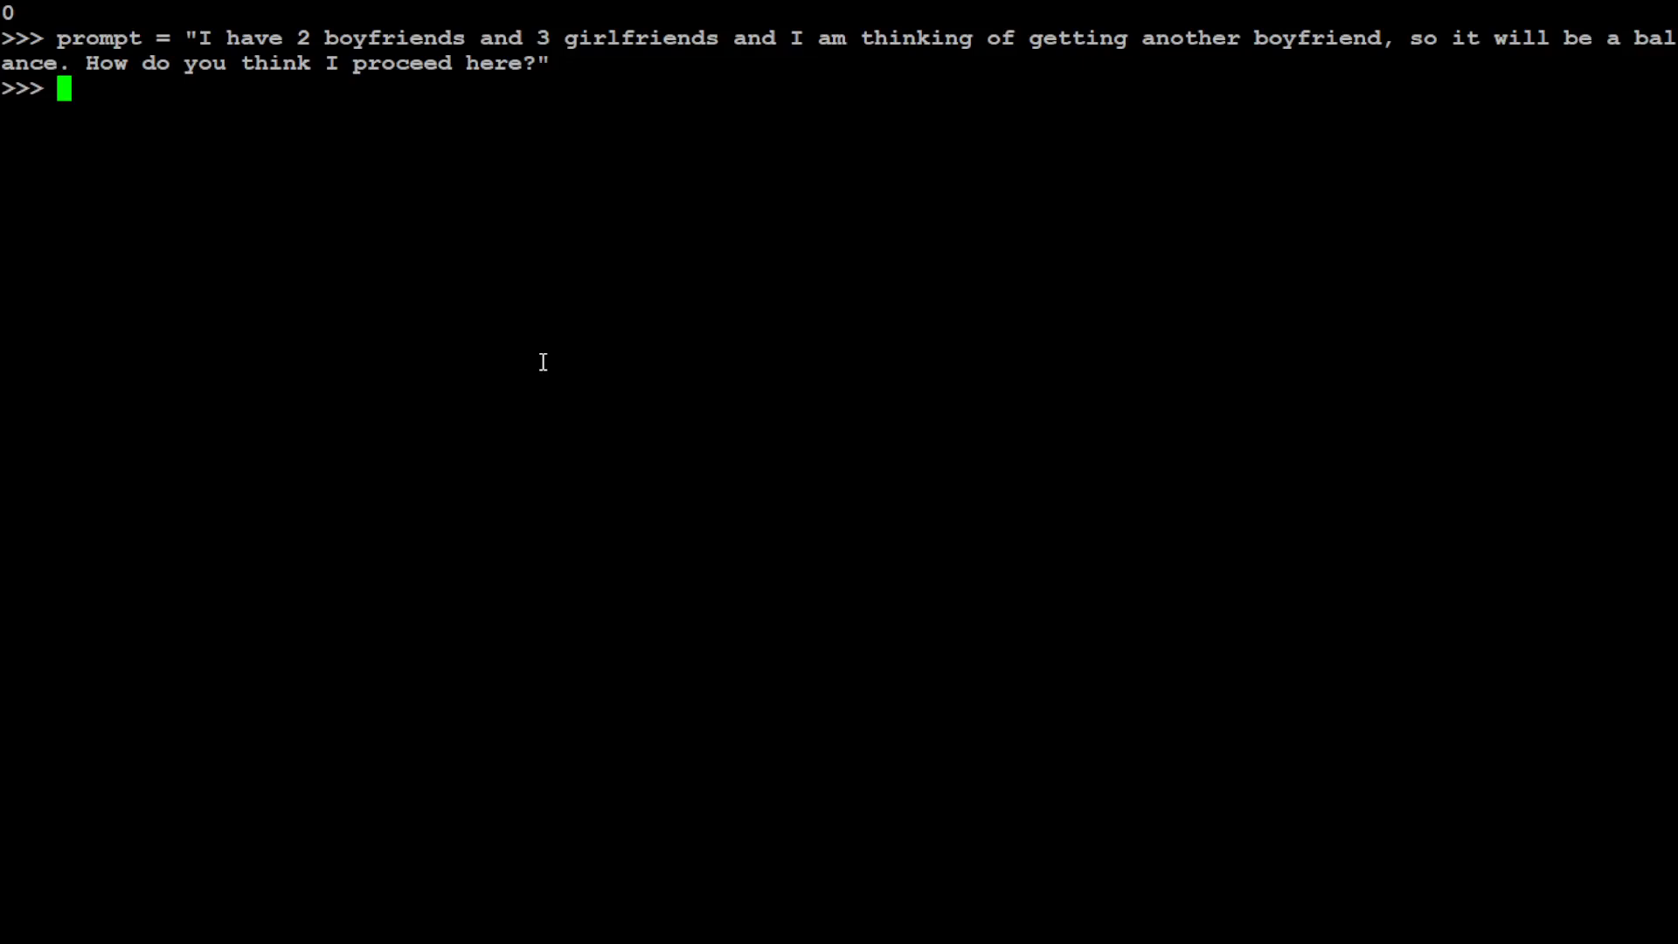
mouse_move(395, 133)
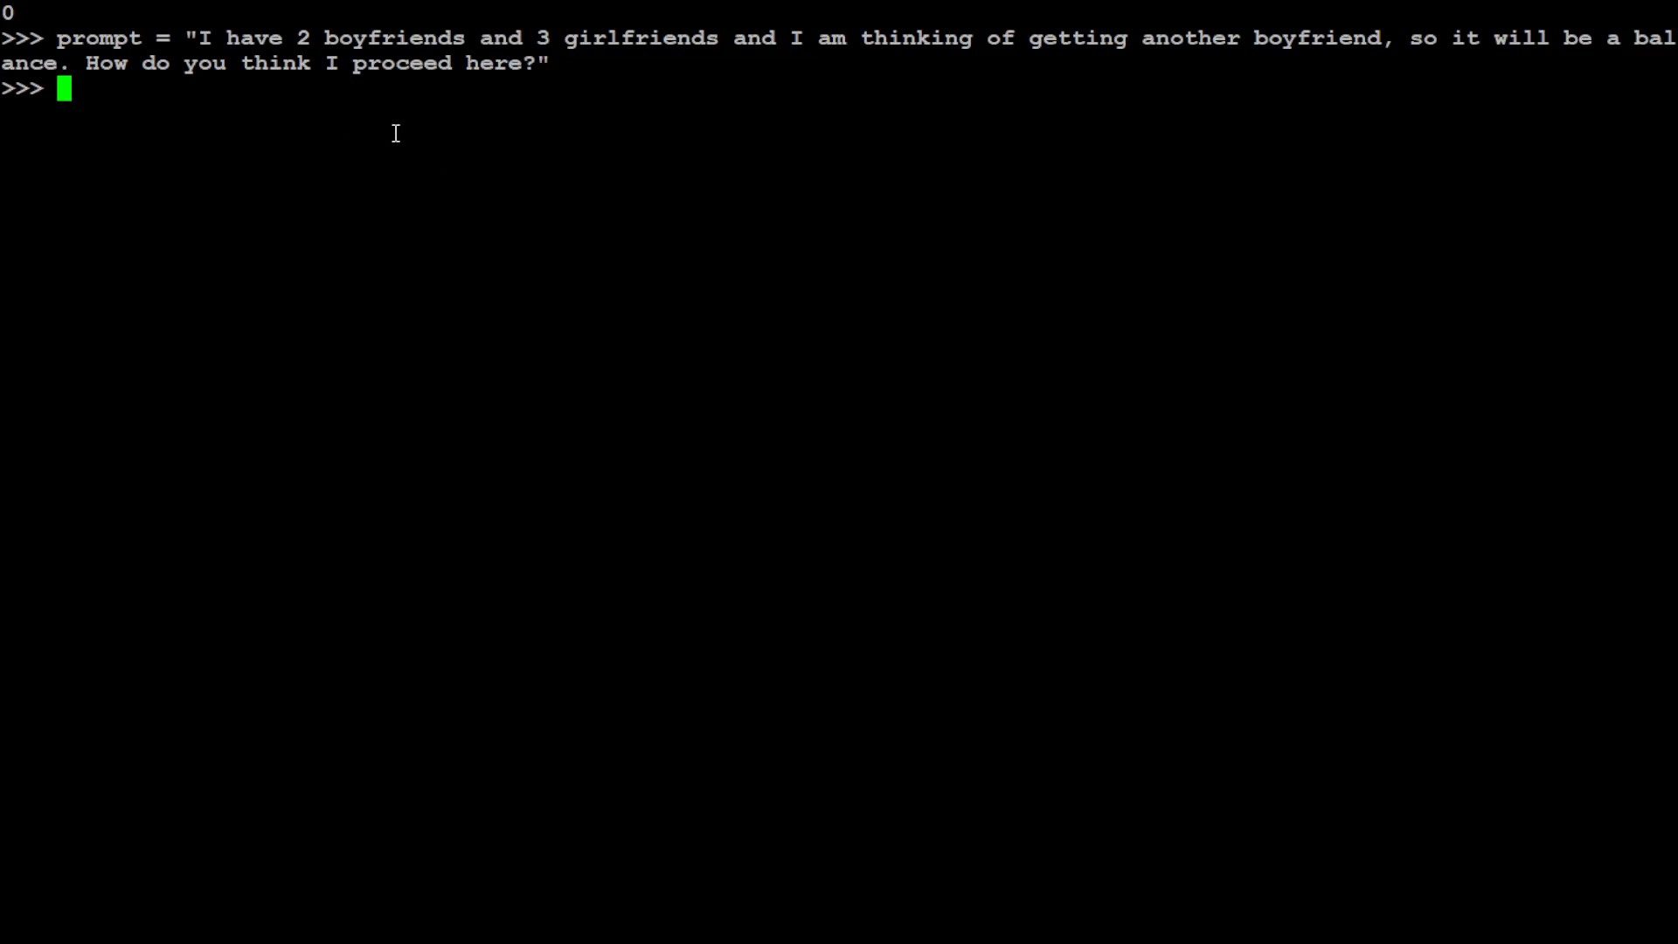
mouse_move(793, 60)
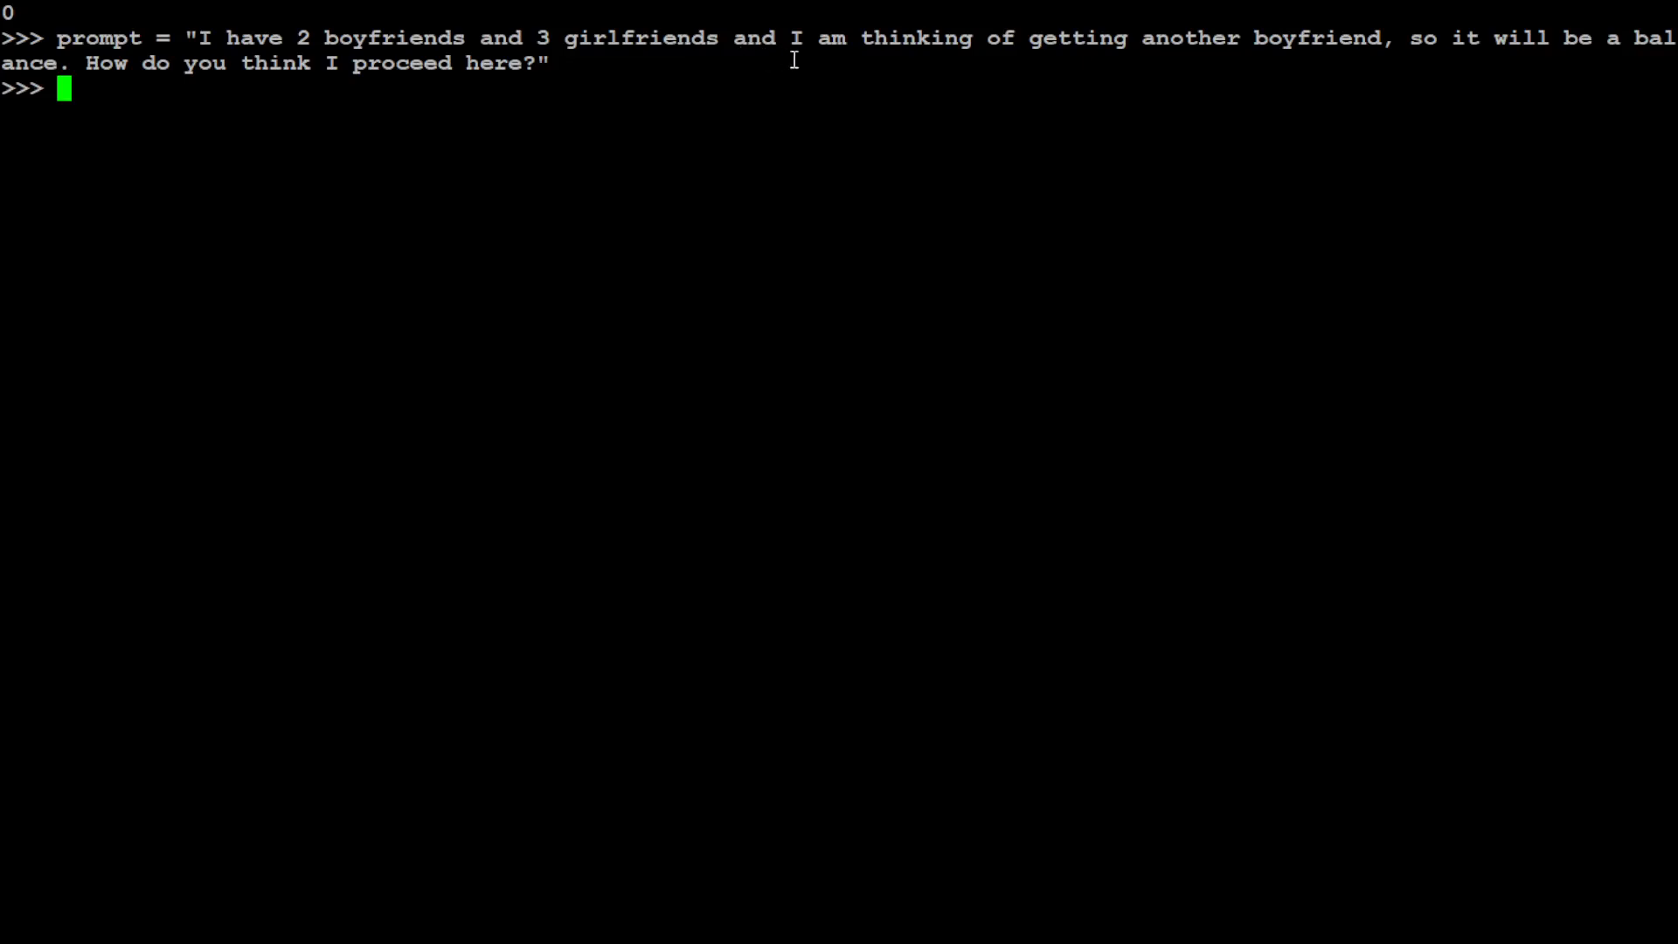
mouse_move(1482, 95)
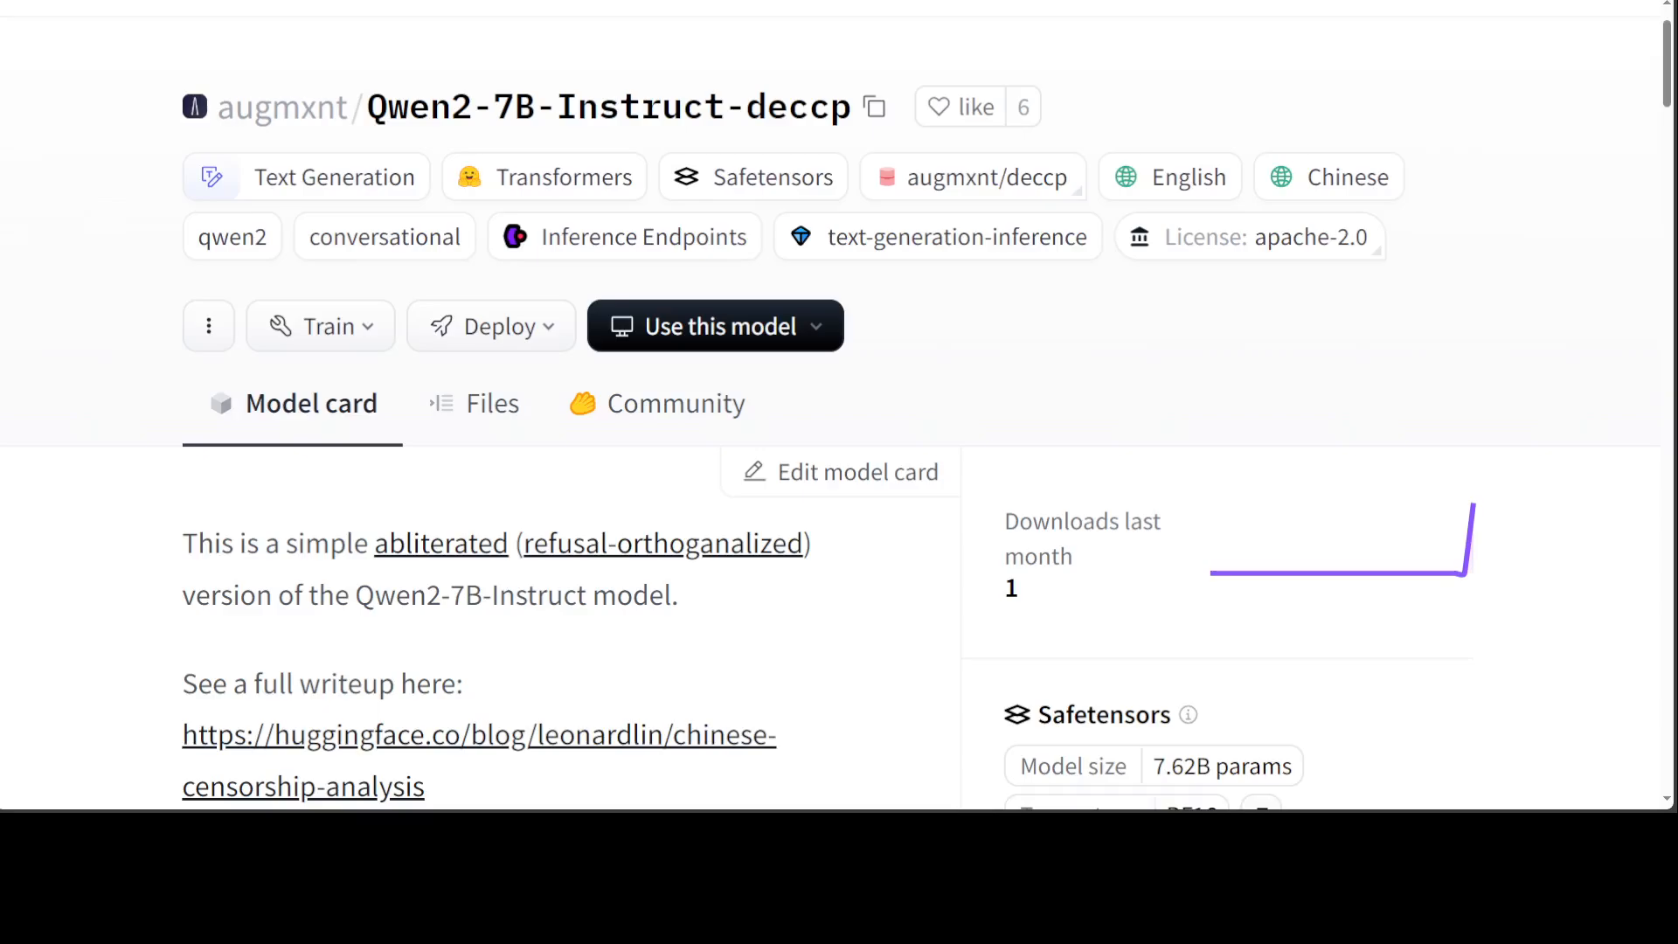
Scroll the Qwen2-7B-Instruct-deccp model card to its top with the site header
scroll(up, 3)
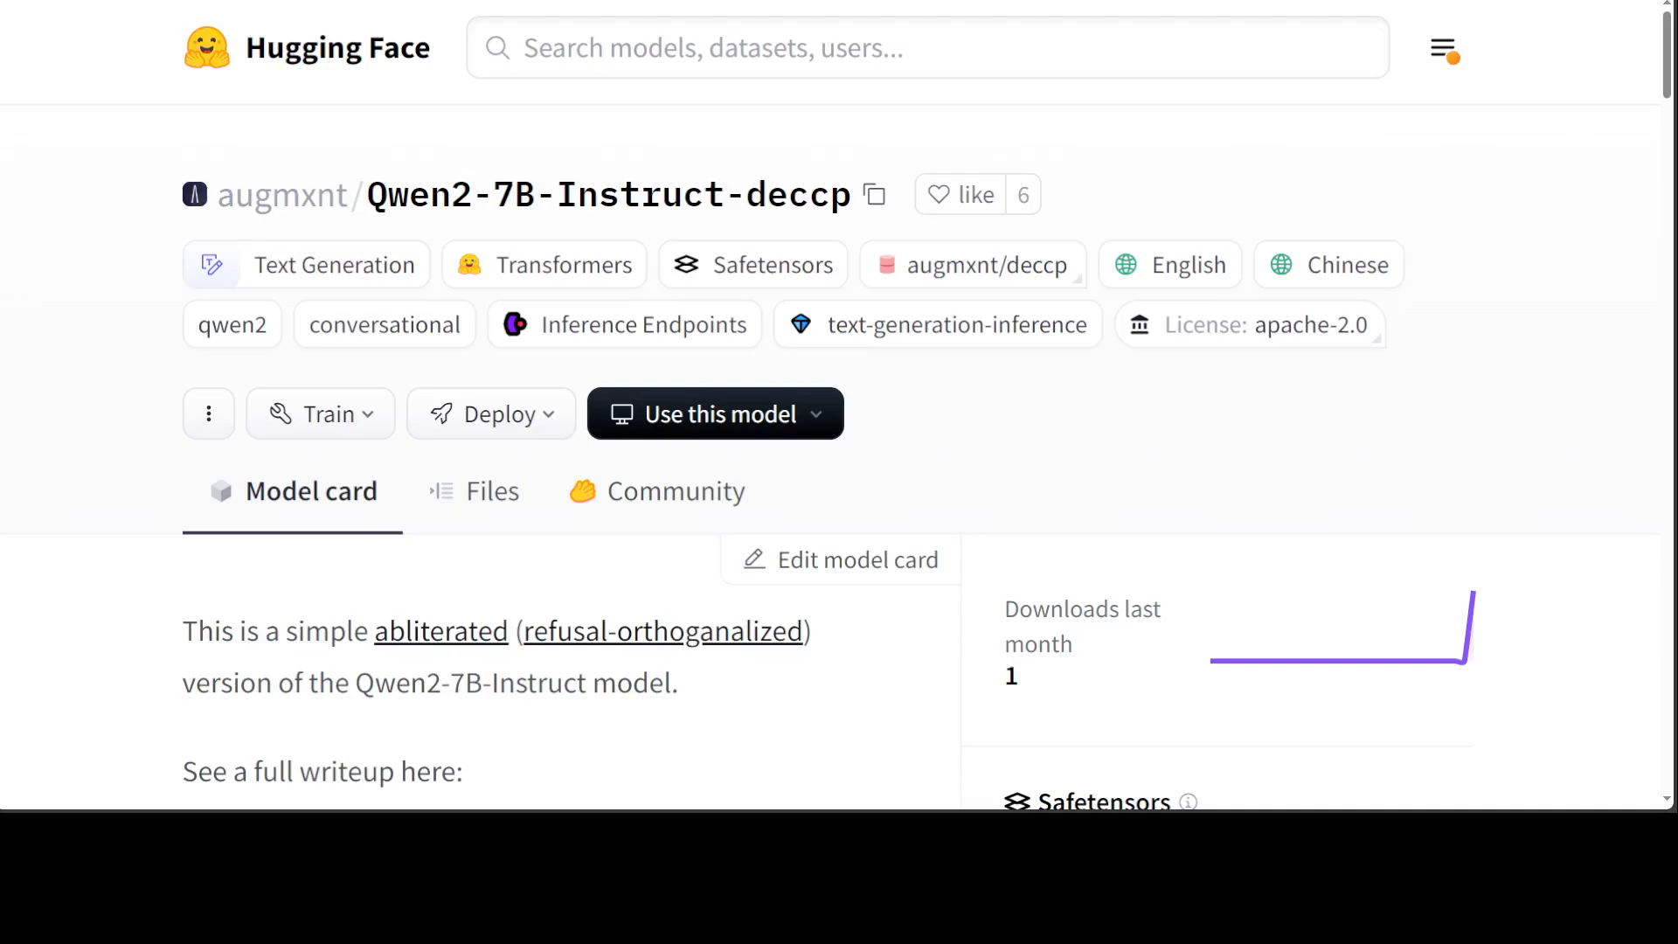